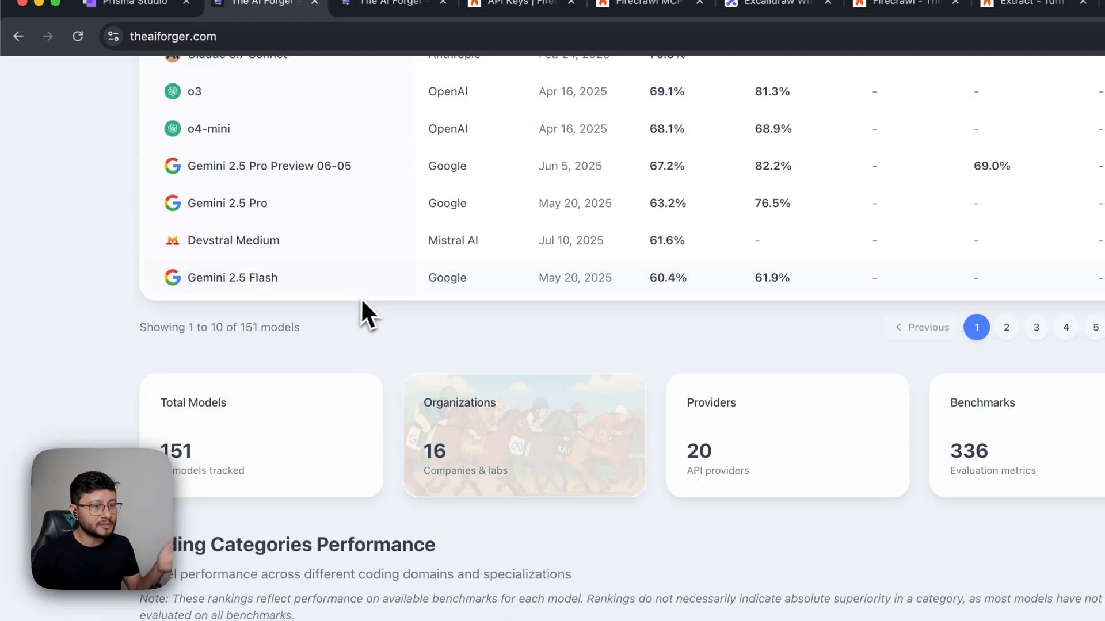
View GPT-5's model page and About description, then go to the listing of all 336 benchmarks.
left_click(204, 296)
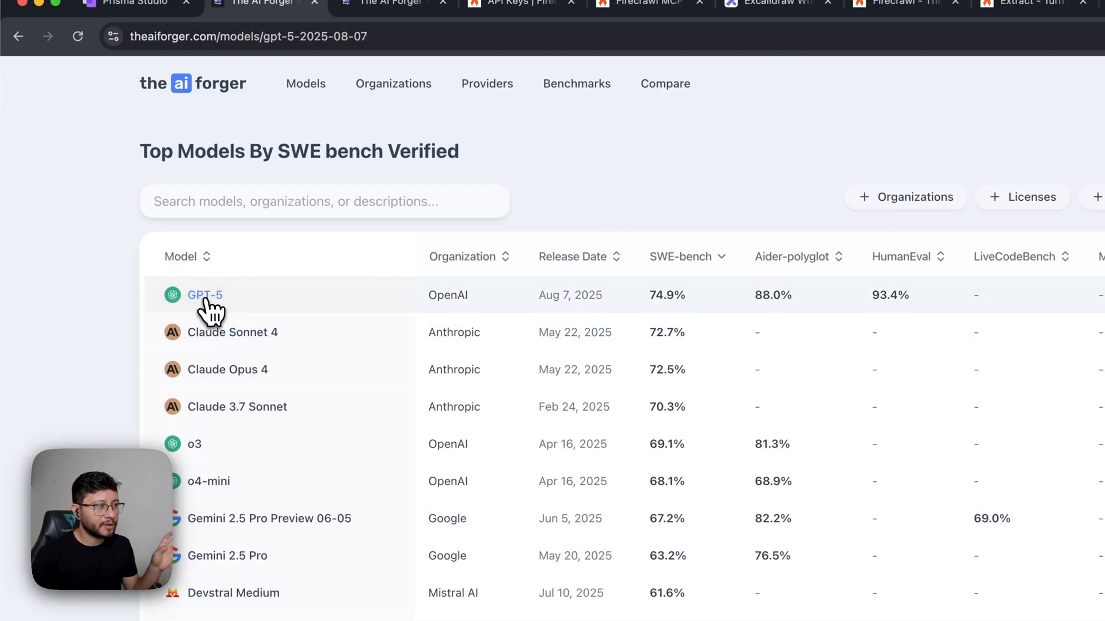
left_click(204, 295)
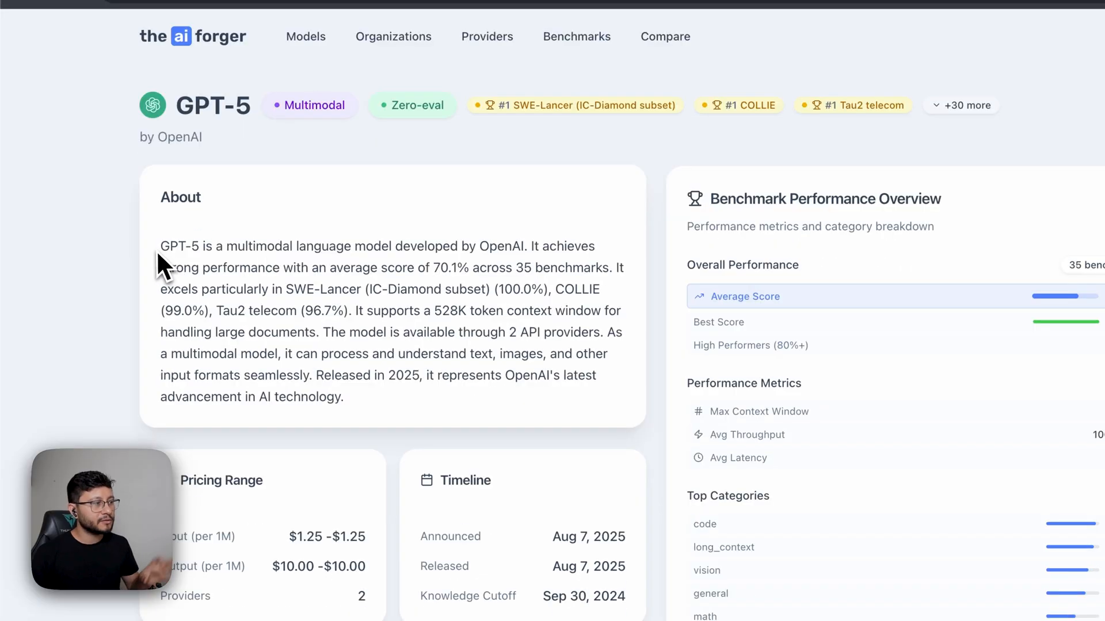
left_click_drag(161, 246, 411, 387)
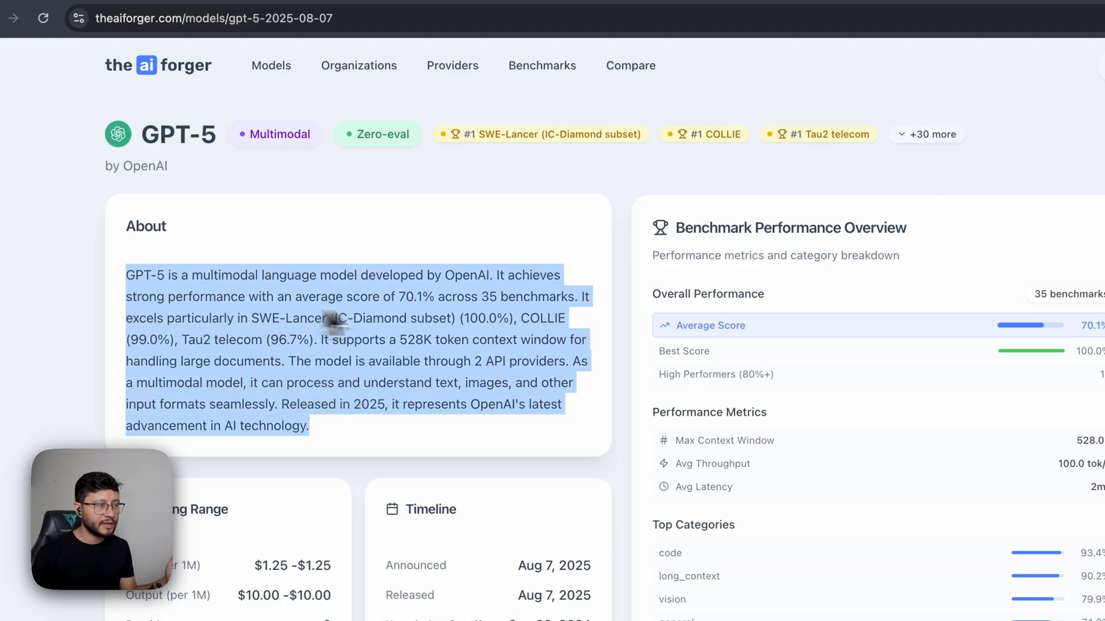
left_click(541, 65)
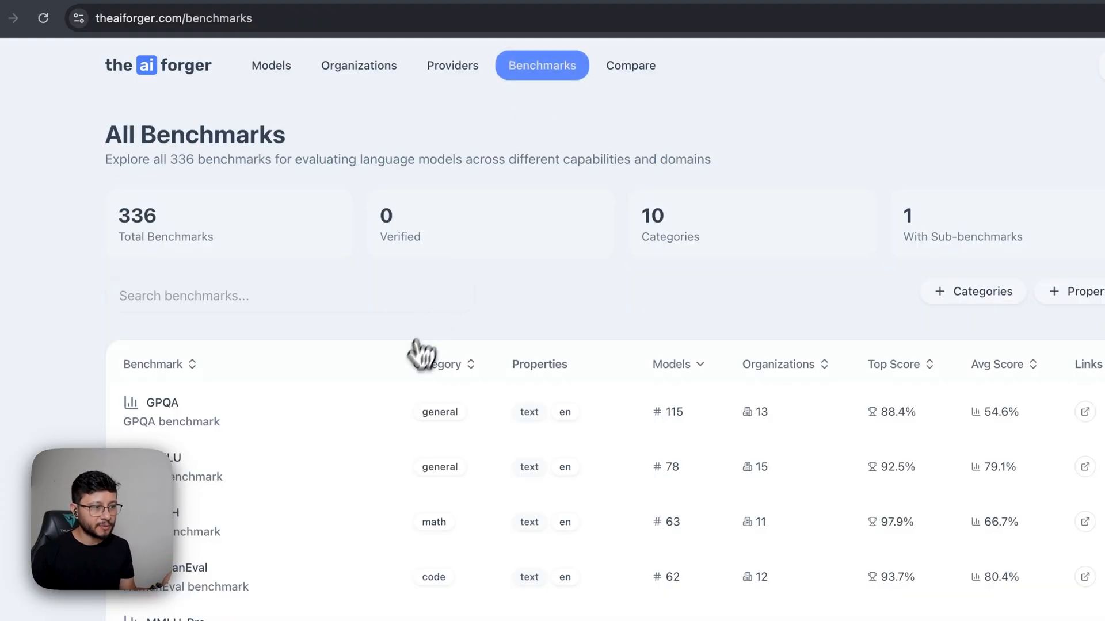
Open the GPQA benchmark details and follow its paper link to arXiv.
left_click(150, 403)
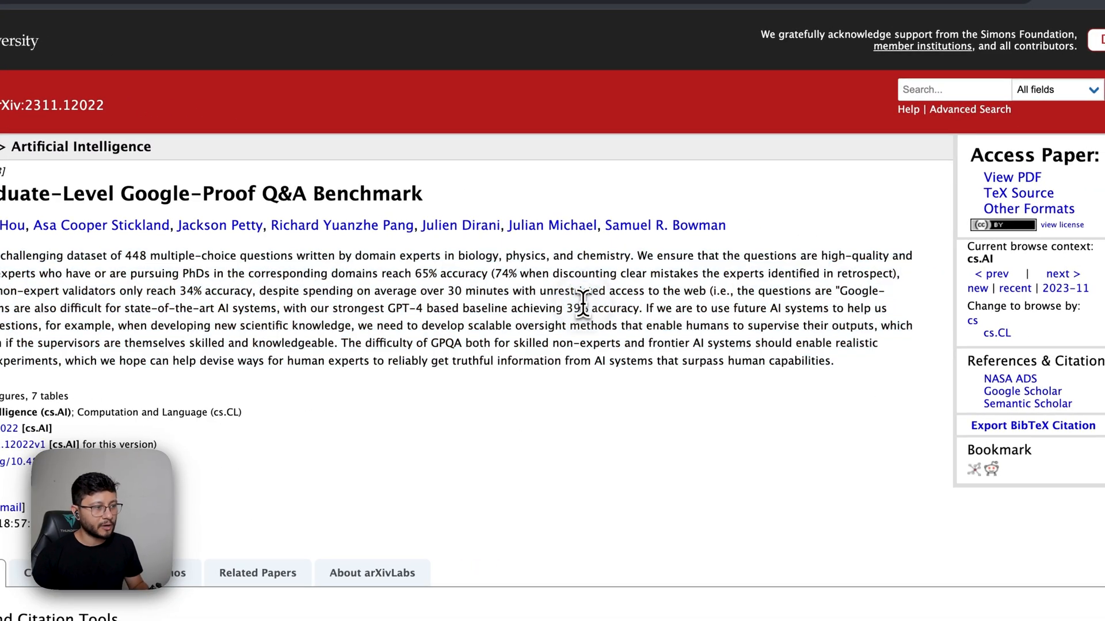
Read the GPQA paper abstract on arXiv, then switch to the Firecrawl MCP Server docs.
left_click_drag(6, 256, 831, 361)
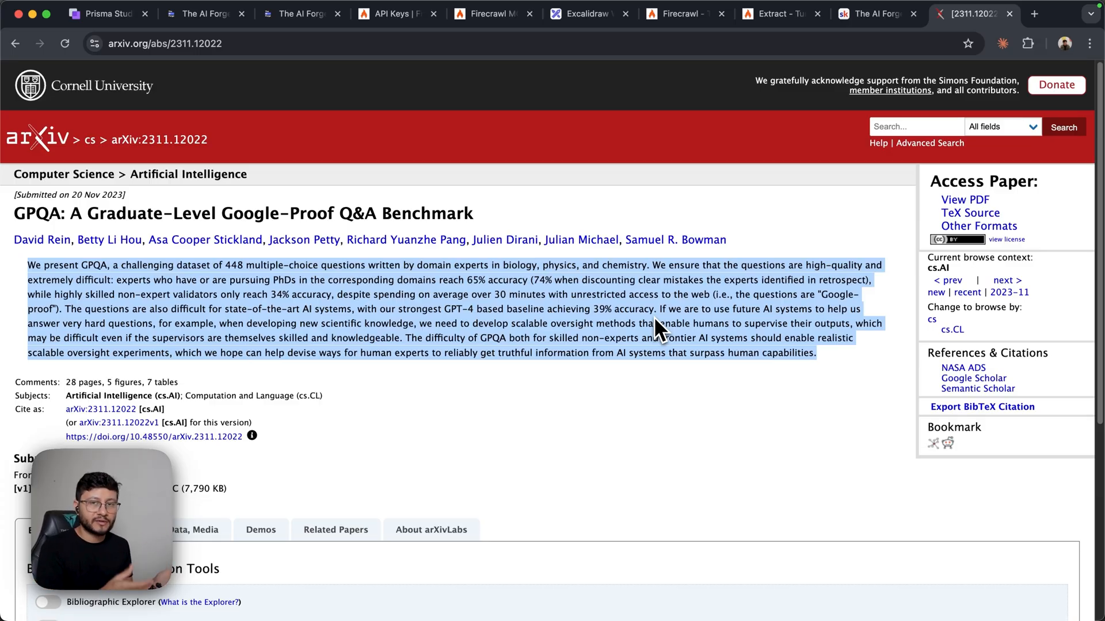
left_click(557, 328)
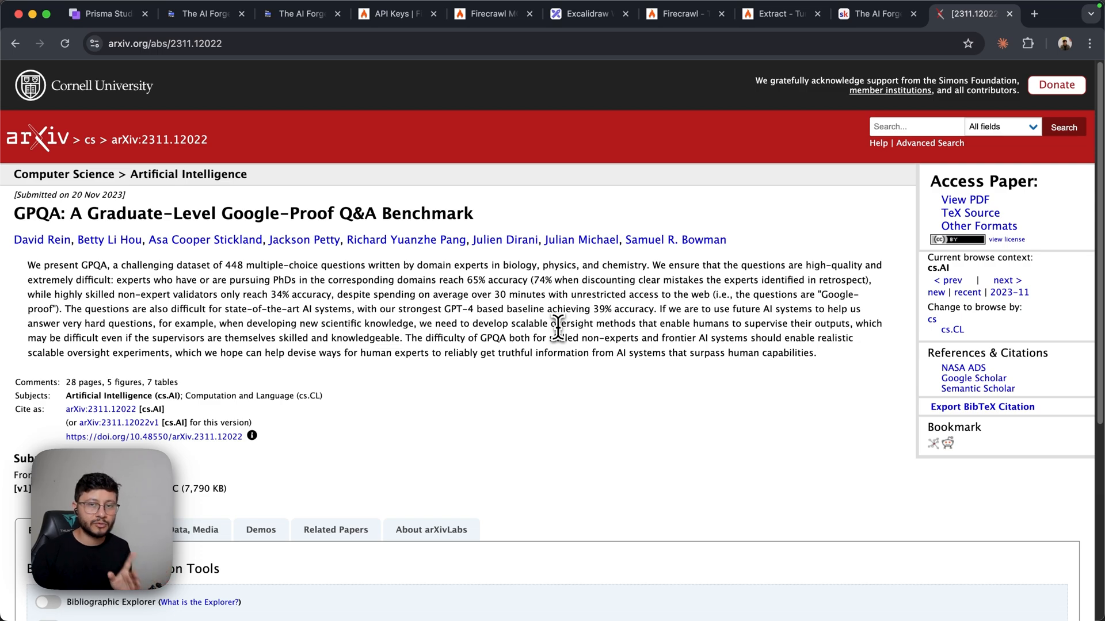
mouse_move(581, 239)
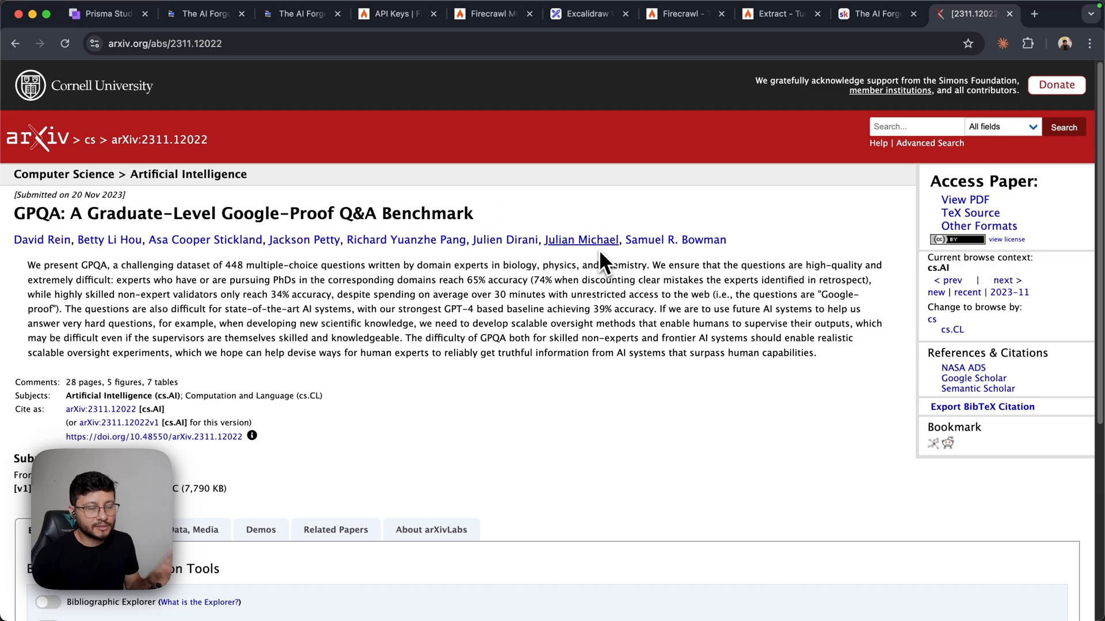
left_click(675, 13)
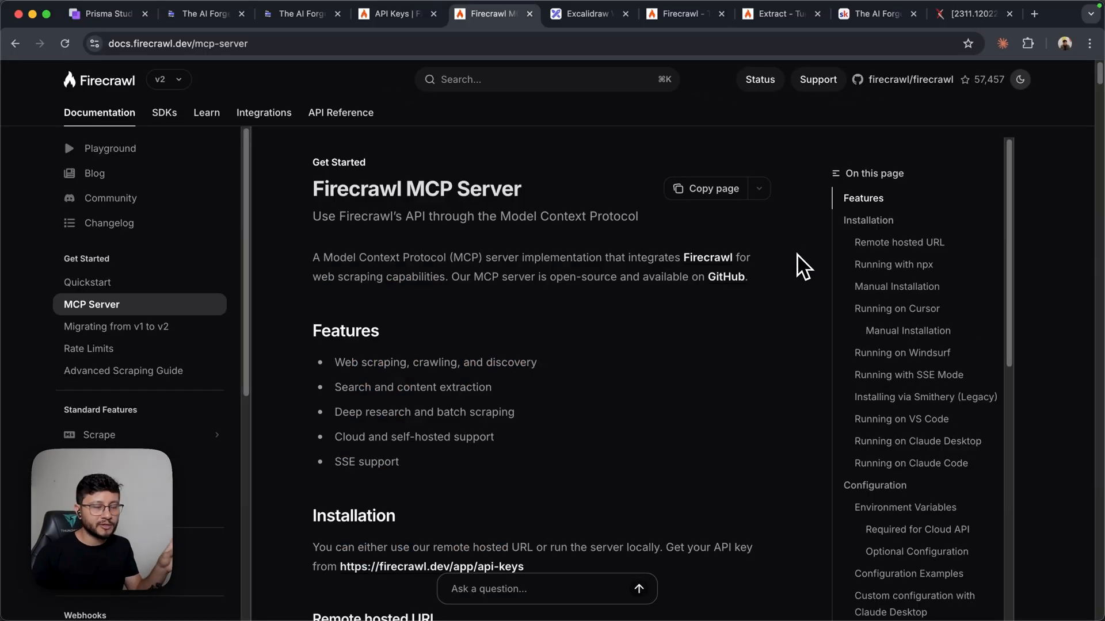
Scroll the MCP Server docs down to the Running on Cursor section.
scroll("down", 3)
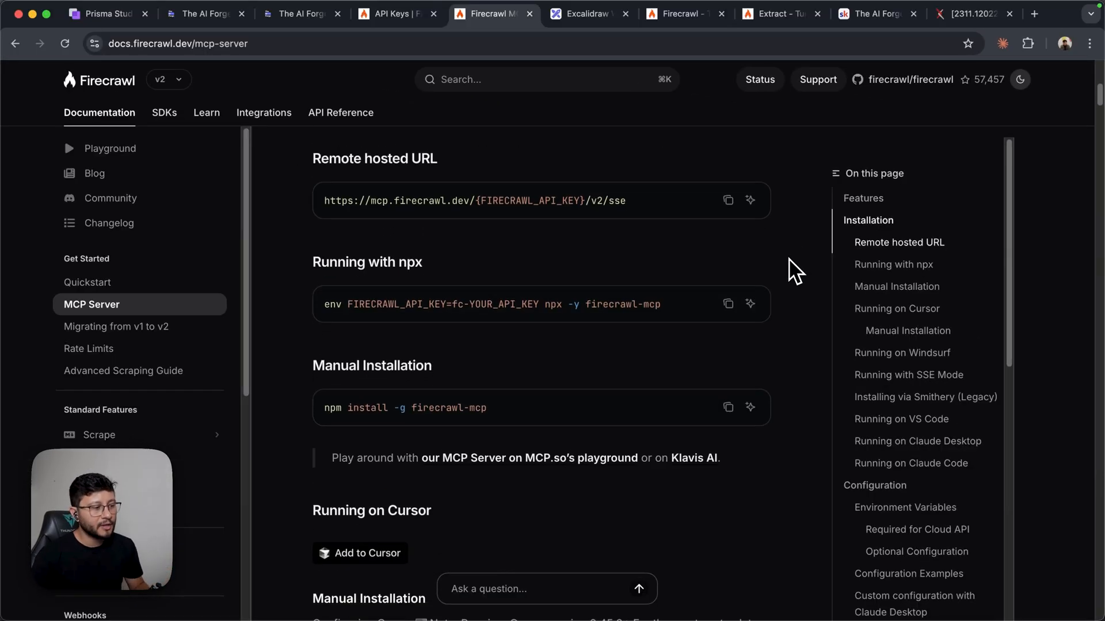
scroll("down", 3)
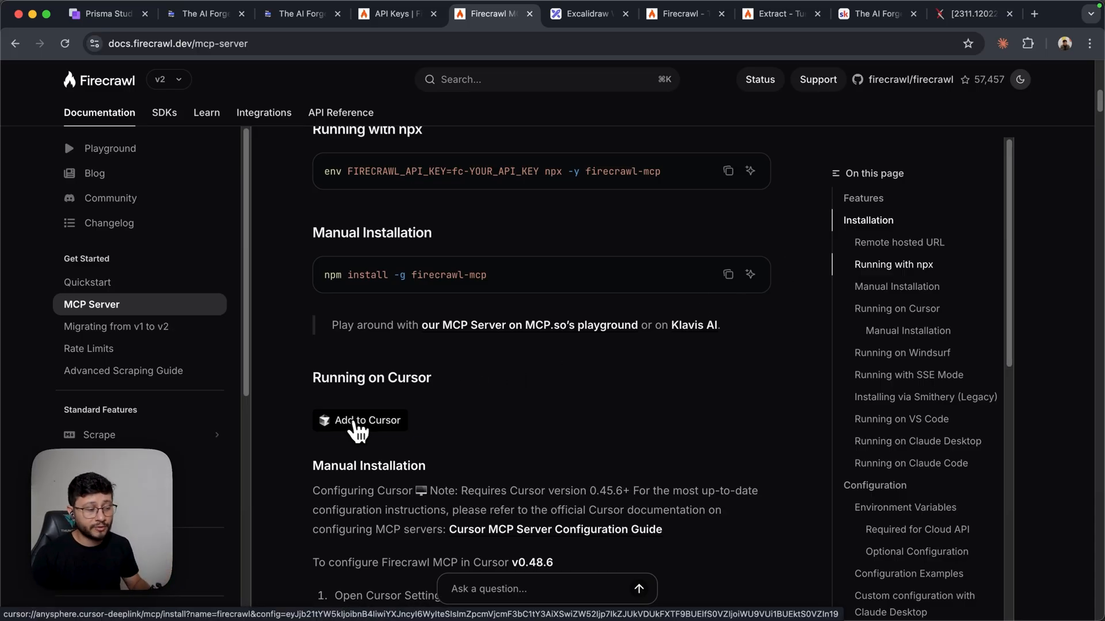
Use Add to Cursor to open and confirm the firecrawl MCP server install form in Cursor.
left_click(359, 420)
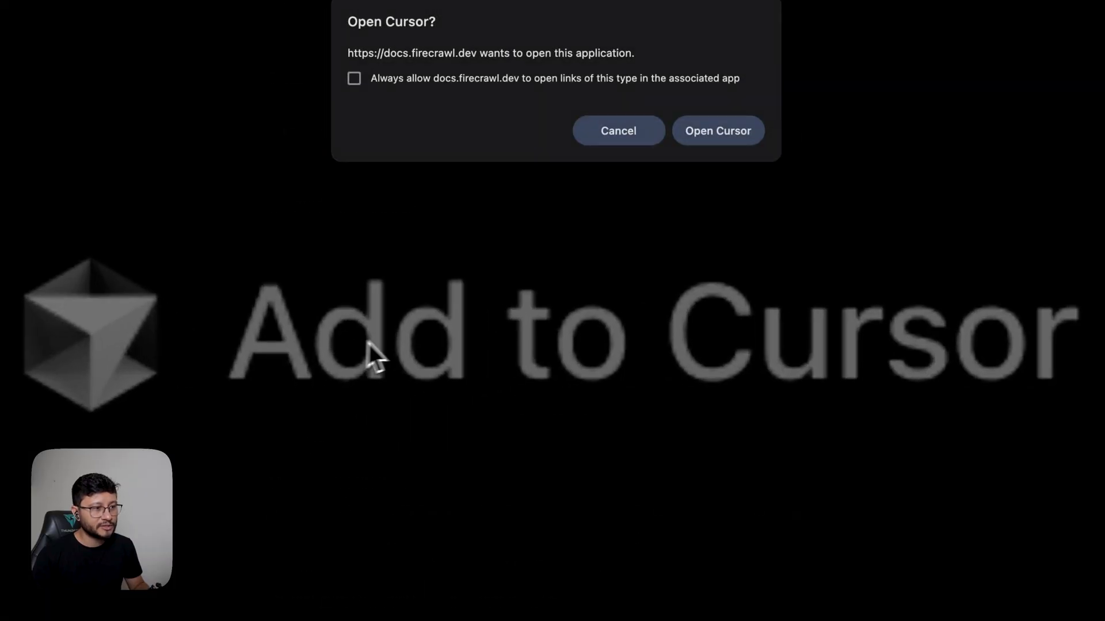
mouse_move(718, 196)
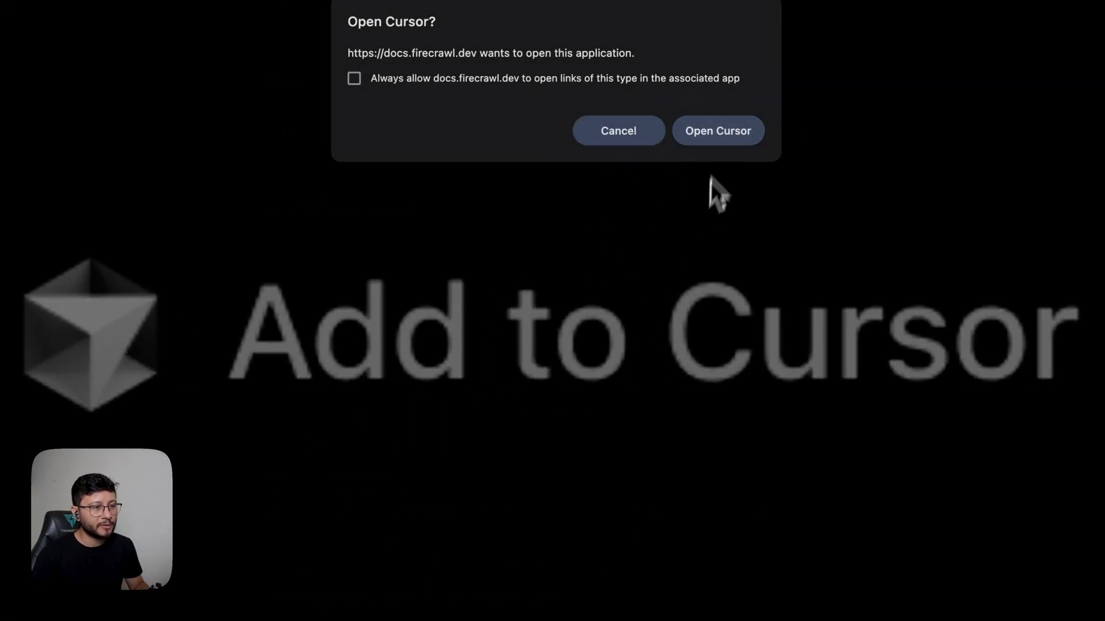
left_click(716, 130)
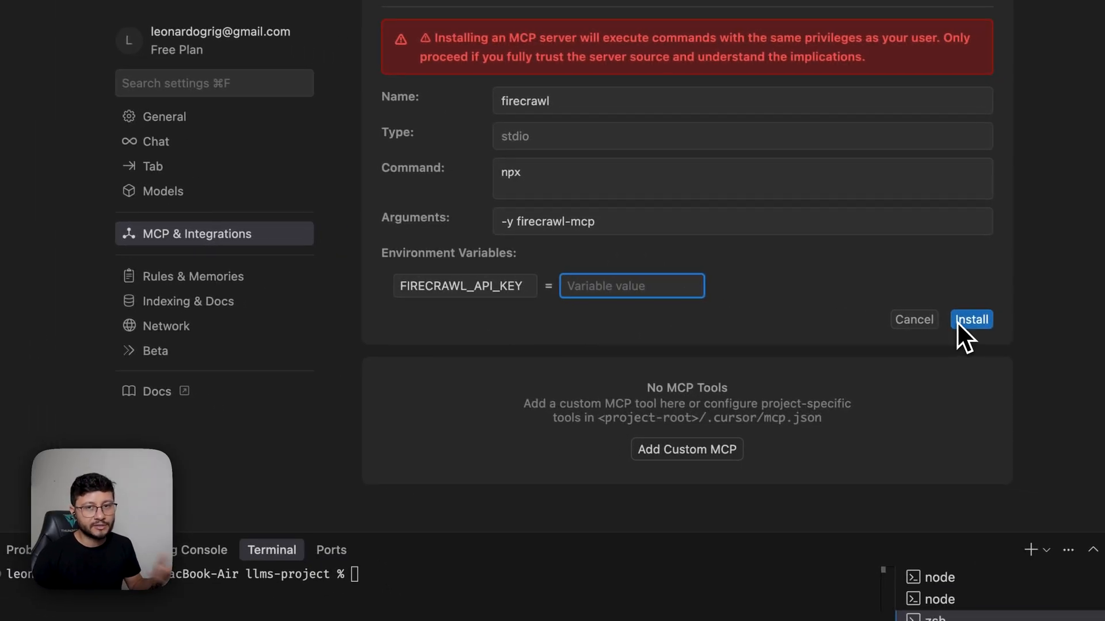
left_click(972, 319)
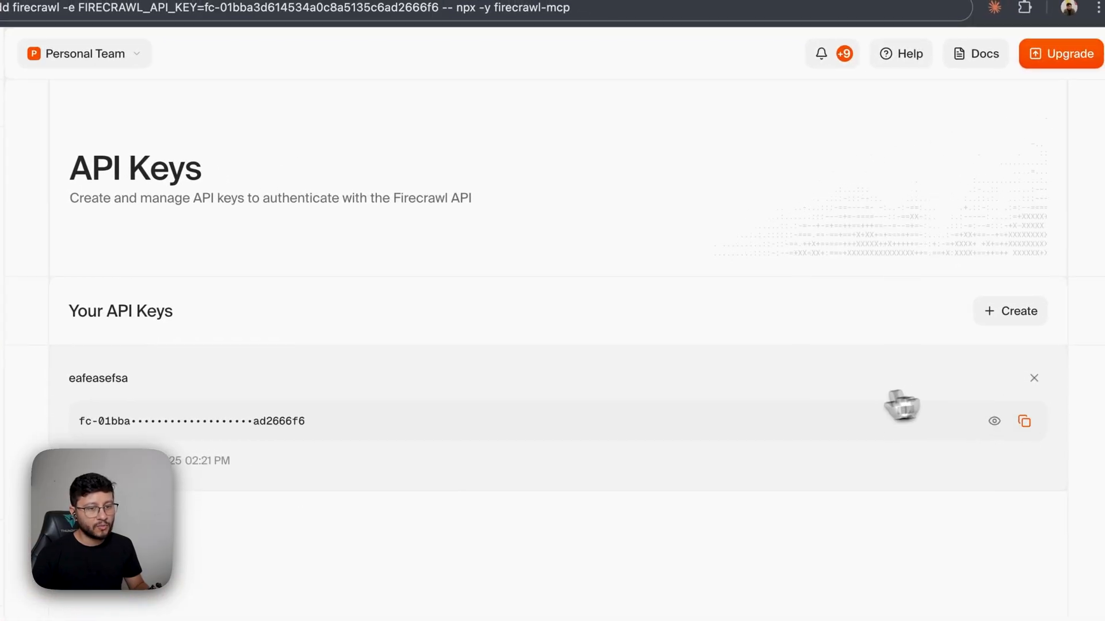
Copy the existing Firecrawl API key from the API Keys dashboard.
left_click(510, 16)
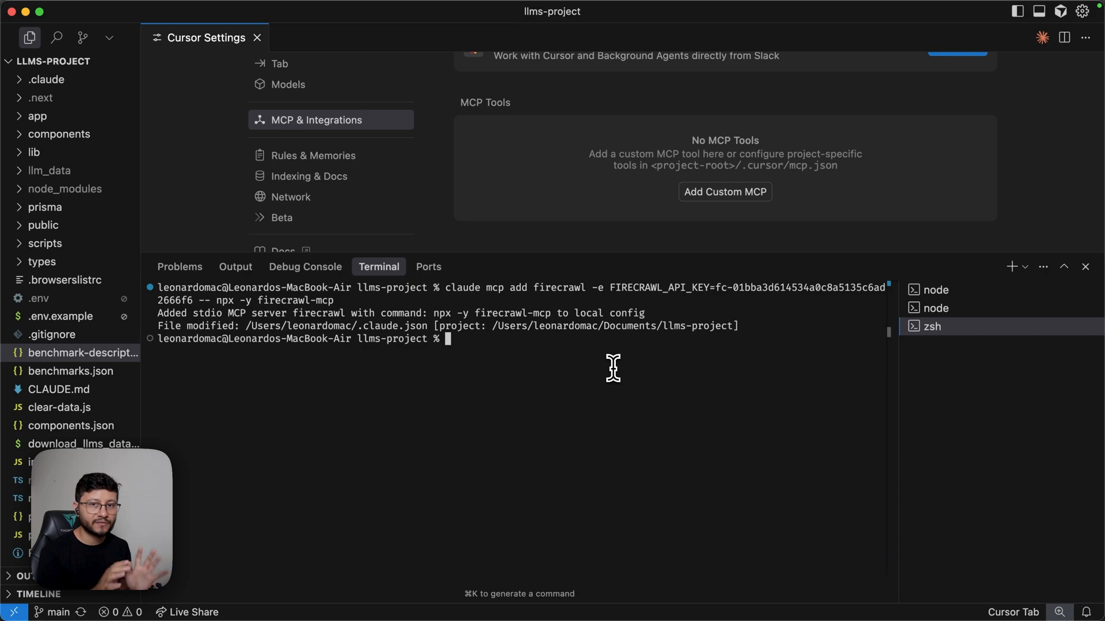
Remove and re-add the firecrawl MCP server at project scope via claude mcp, then view the generated .mcp.json.
type("c")
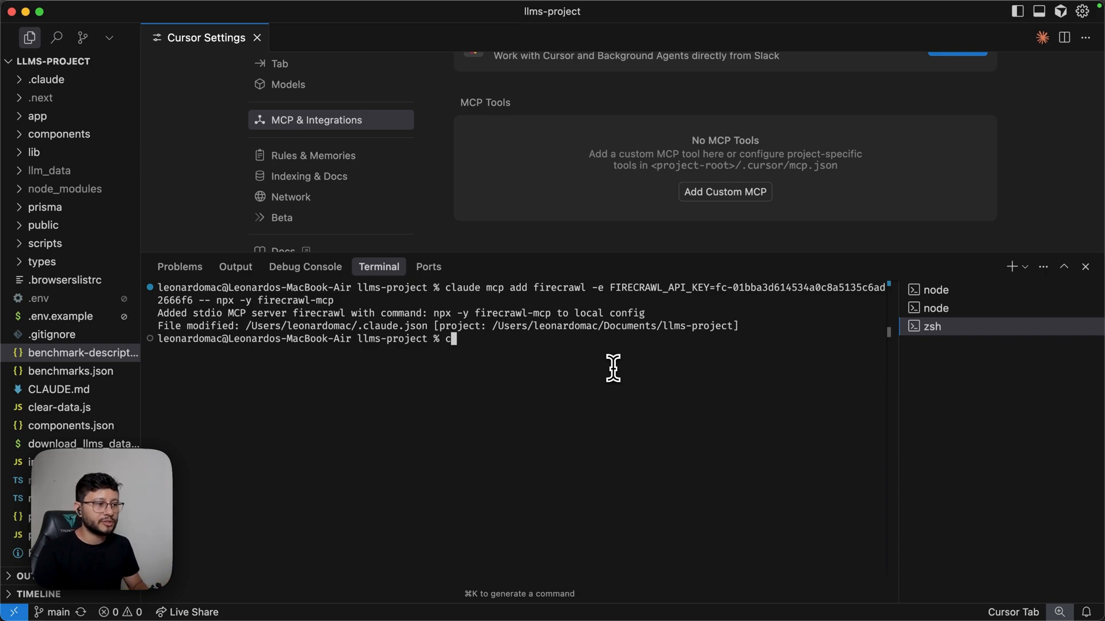
type("claude mcp remove firecrawl")
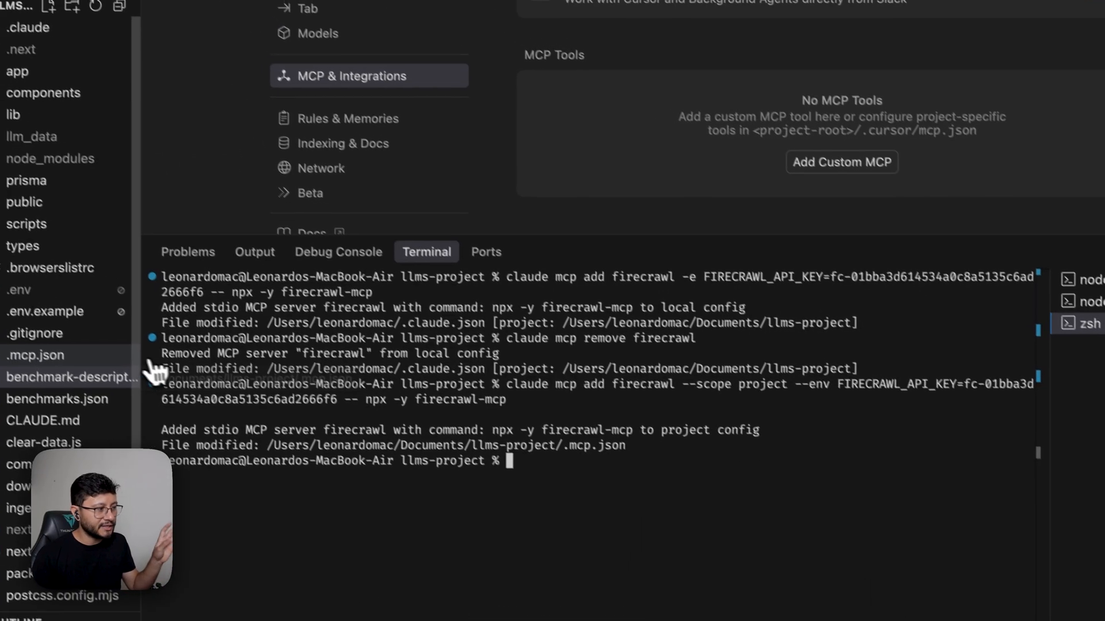
left_click(34, 356)
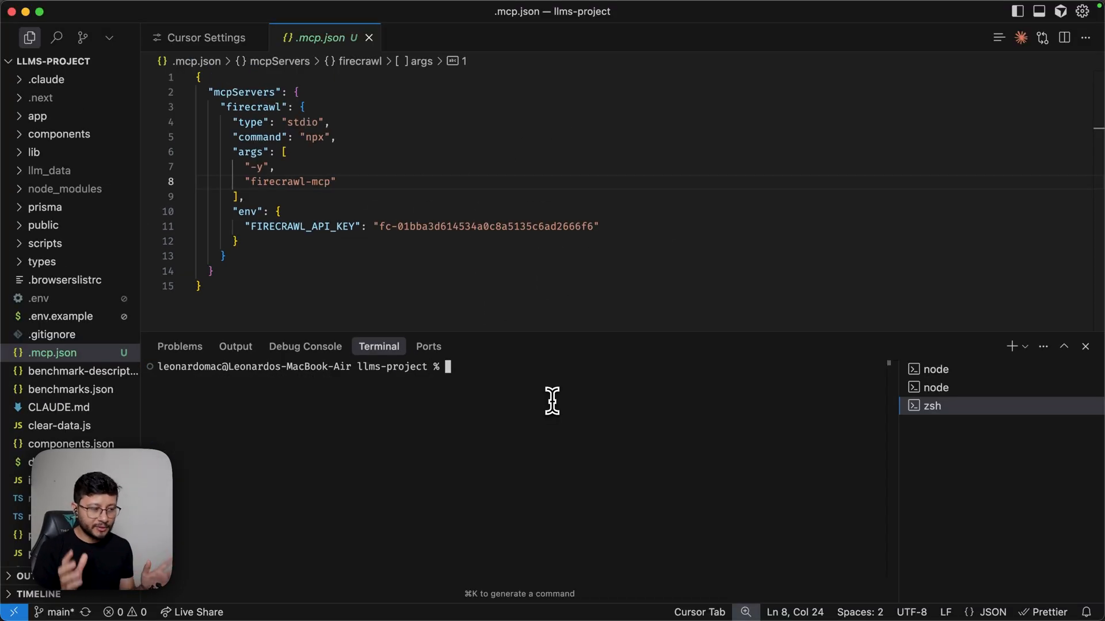
key("cmd+tab")
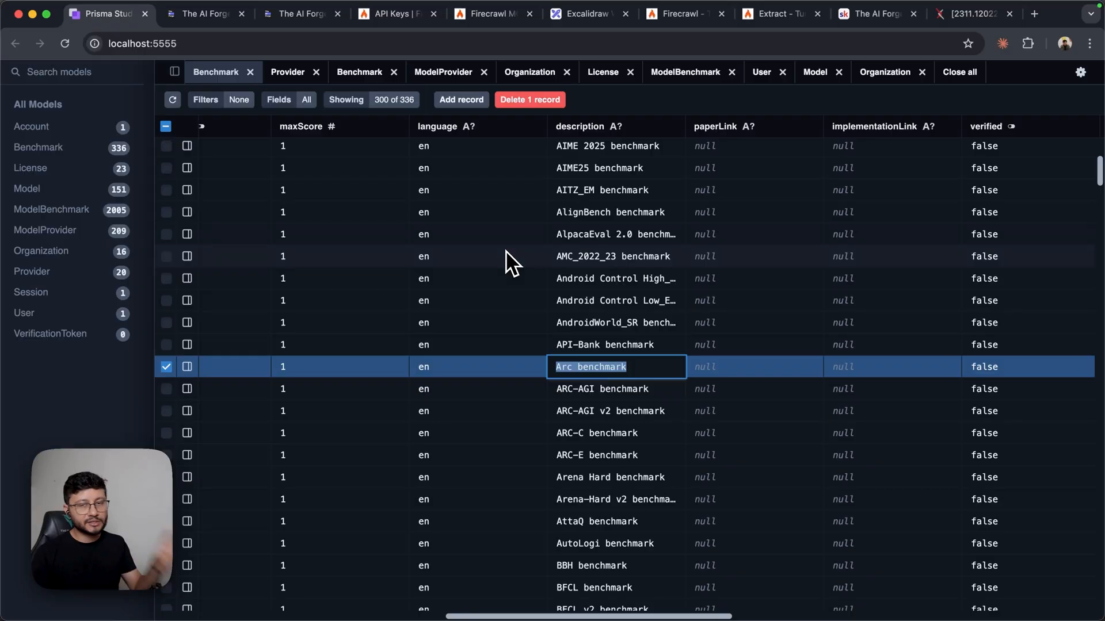
Edit the Arc benchmark's description cell to a test value and save the change.
left_click(355, 17)
type(" aesaesh")
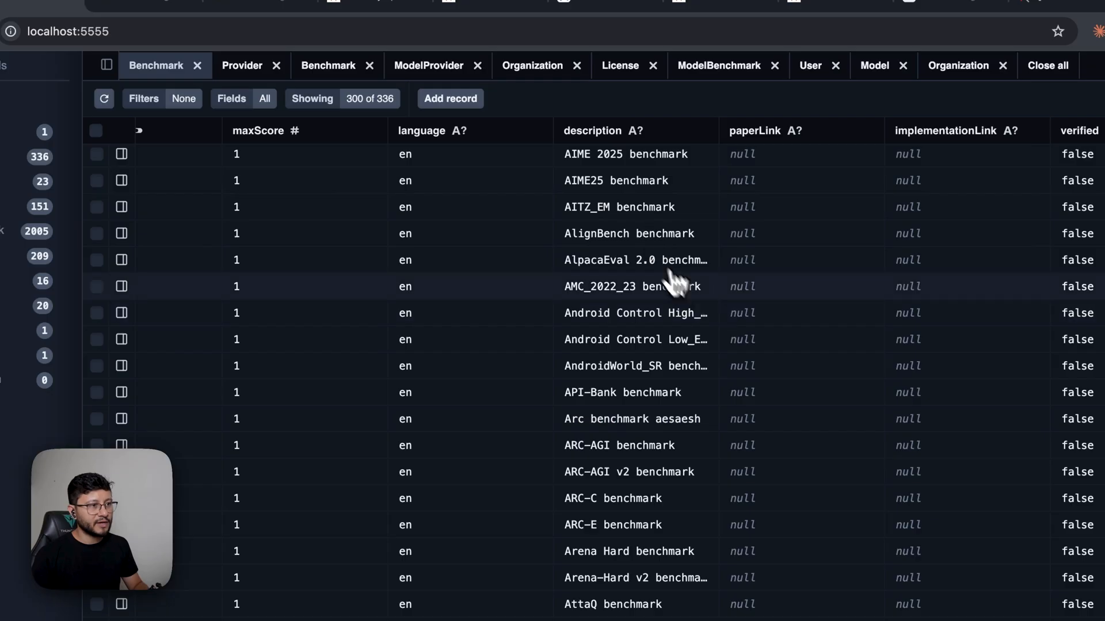
left_click(331, 17)
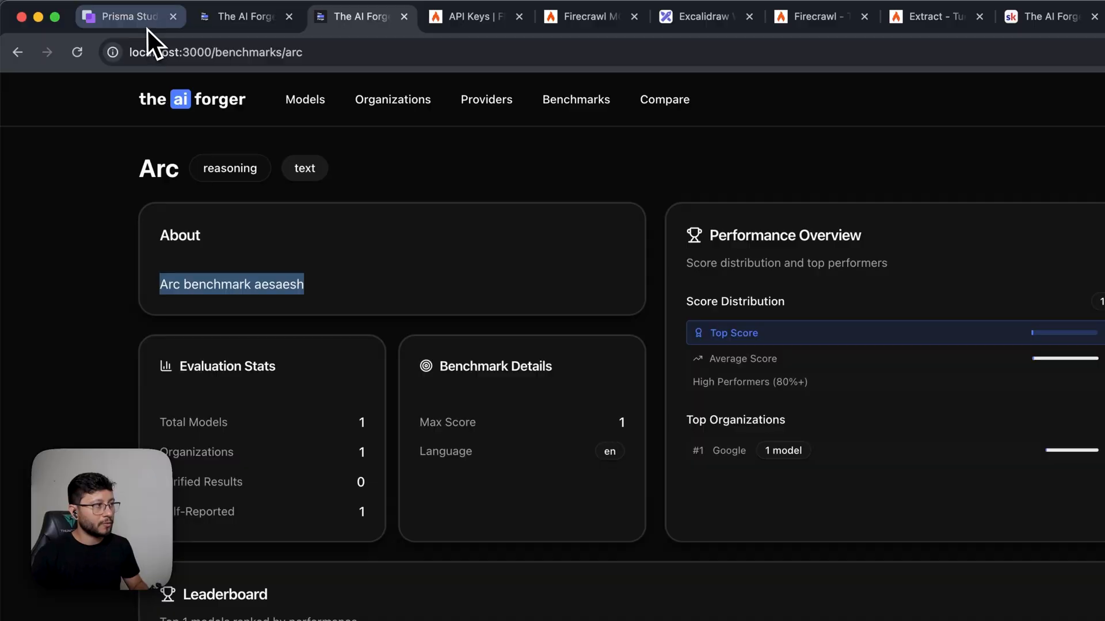
Check the Arc benchmark page's updated About text, then return to Prisma Studio.
left_click(130, 16)
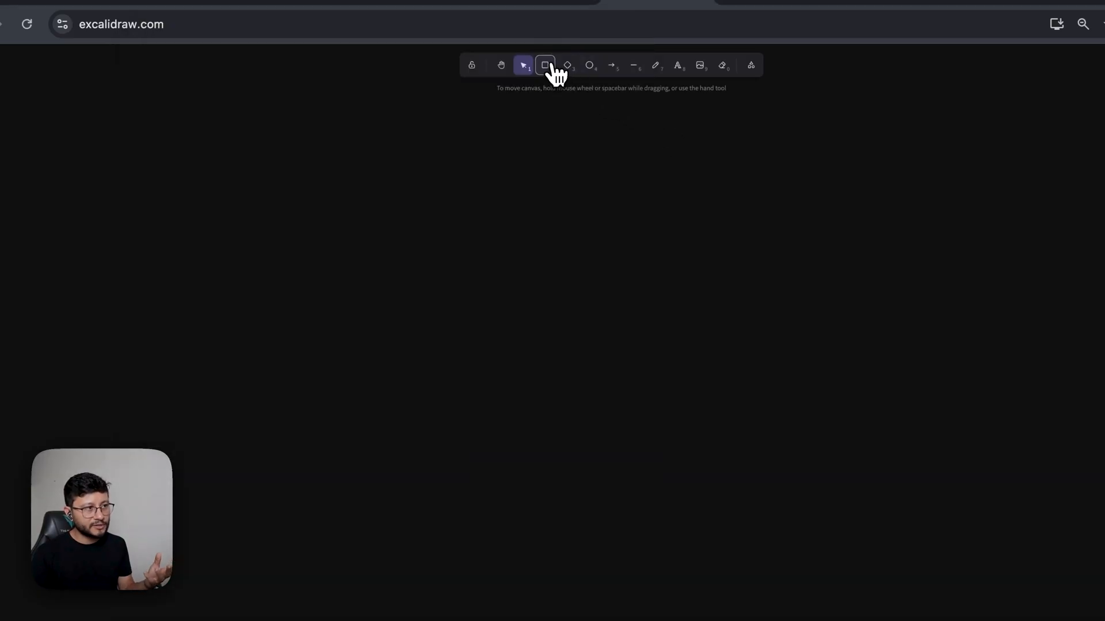
Draw a large rounded rectangle frame across the empty Excalidraw canvas.
left_click_drag(253, 84, 681, 412)
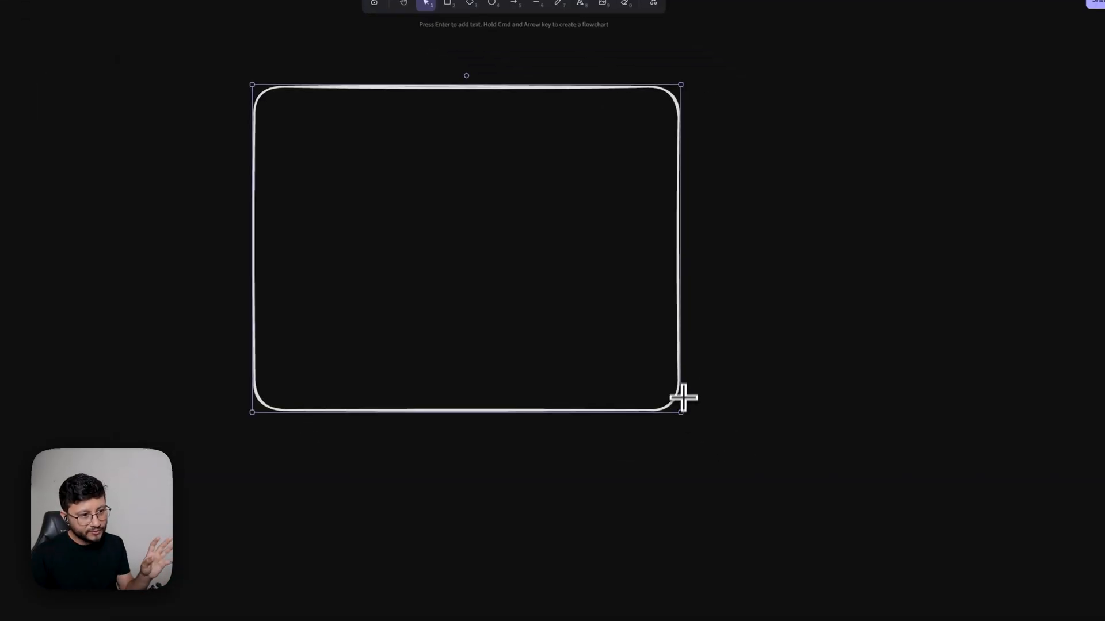
left_click_drag(680, 411, 570, 382)
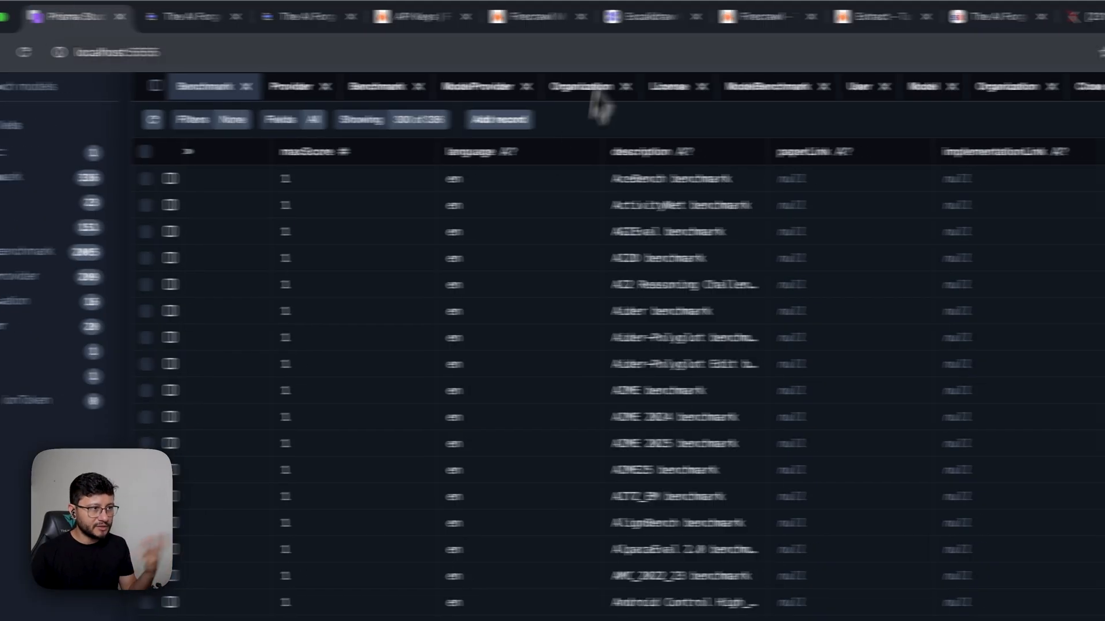
Scribble a line inside the new left box and draw a red arrow into the red square.
left_click(548, 17)
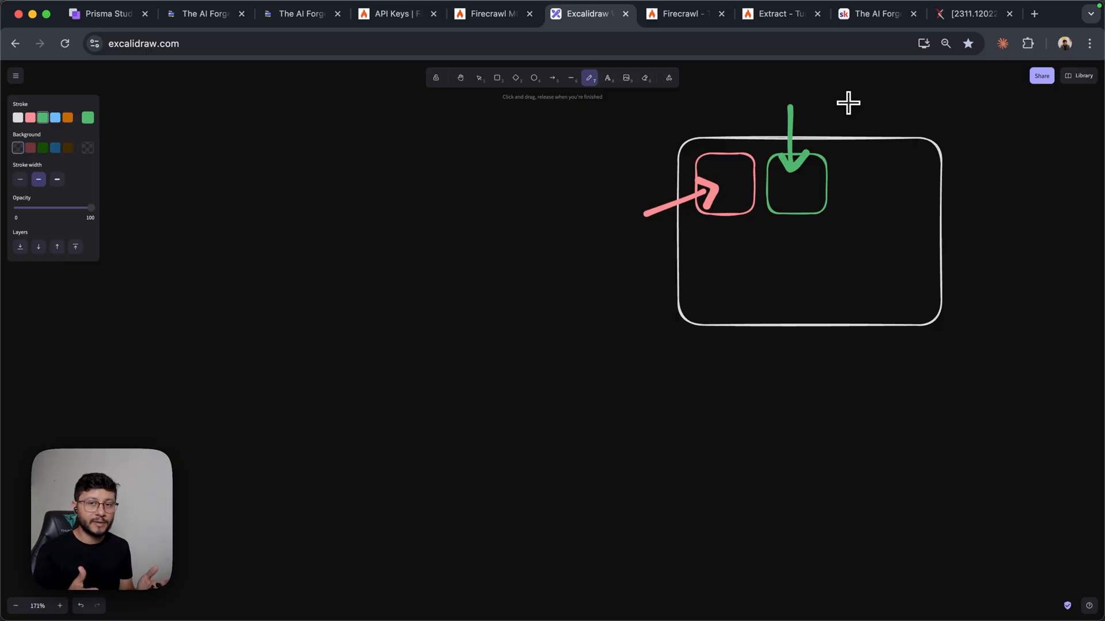
mouse_move(727, 110)
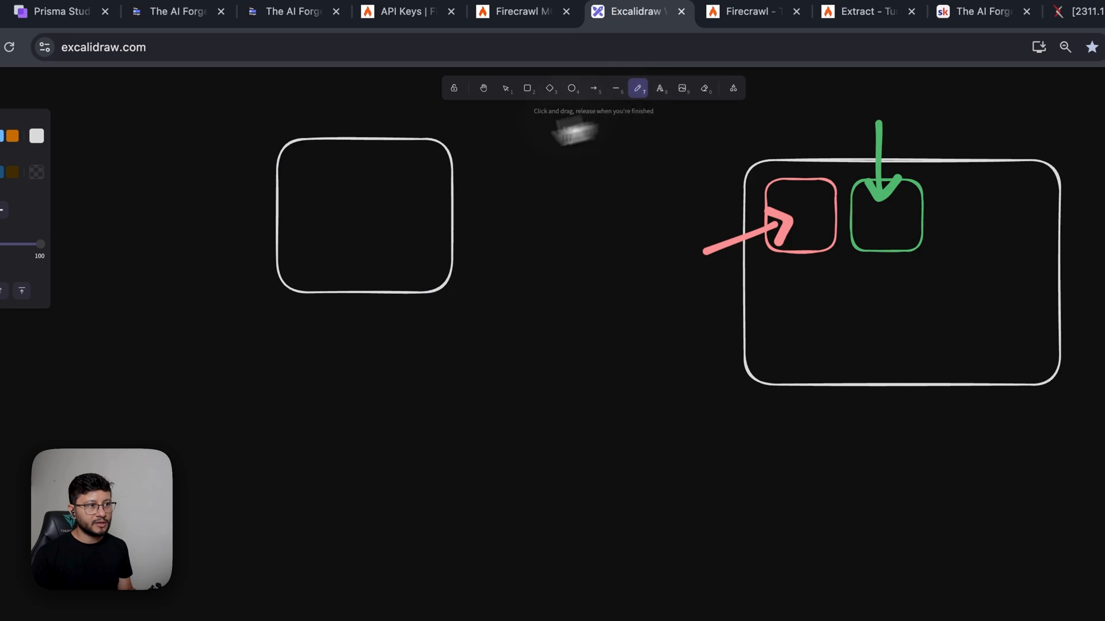
left_click_drag(296, 171, 378, 171)
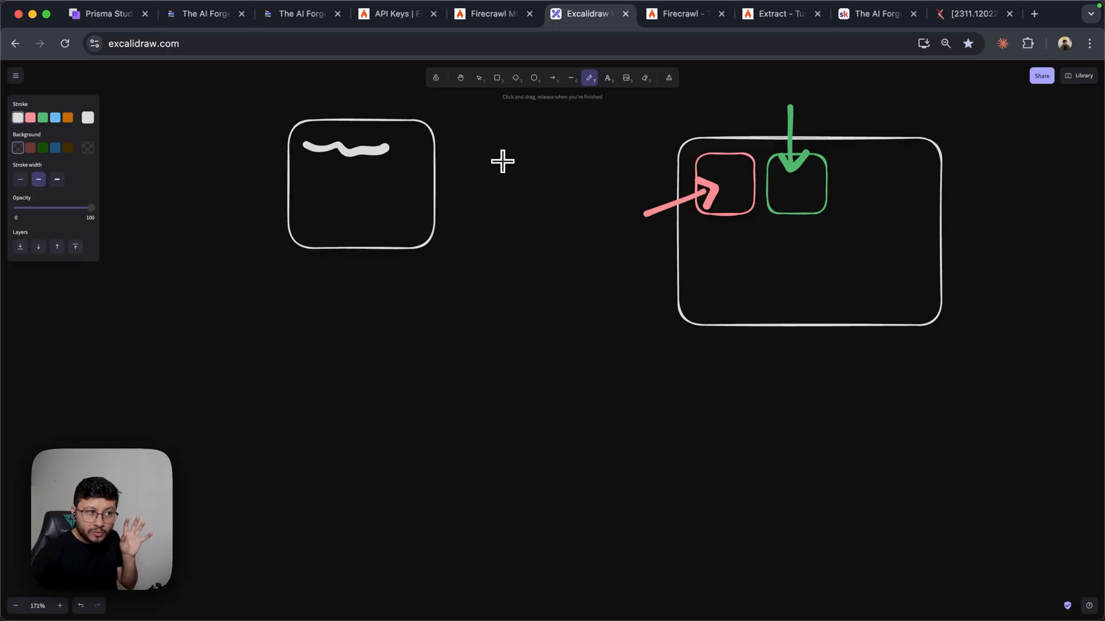
mouse_move(564, 160)
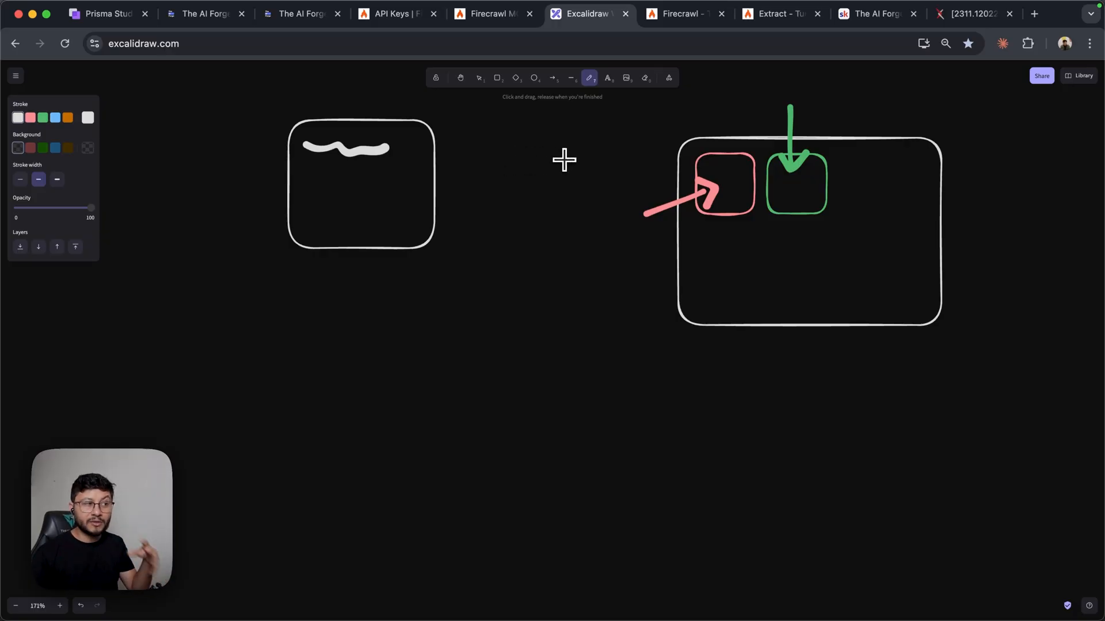
mouse_move(594, 157)
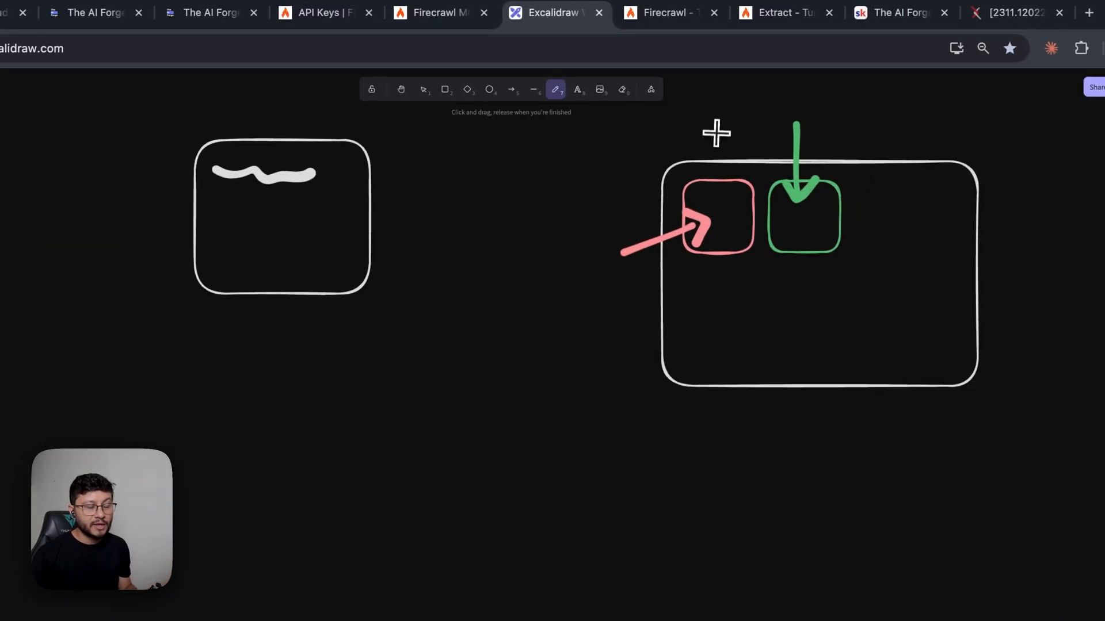
left_click_drag(718, 130, 723, 190)
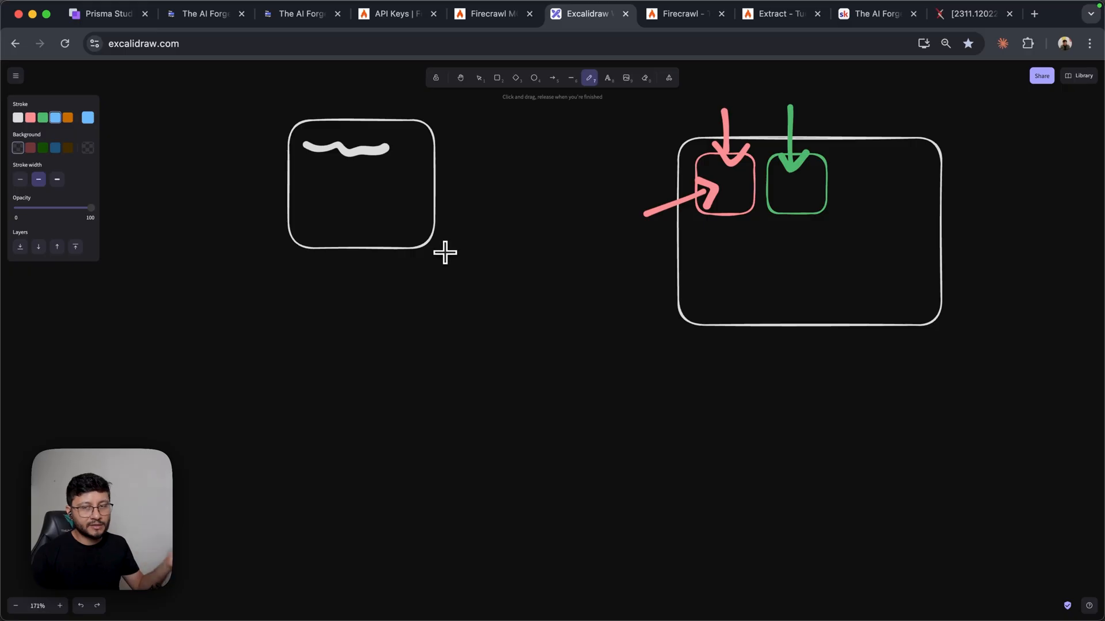
mouse_move(413, 228)
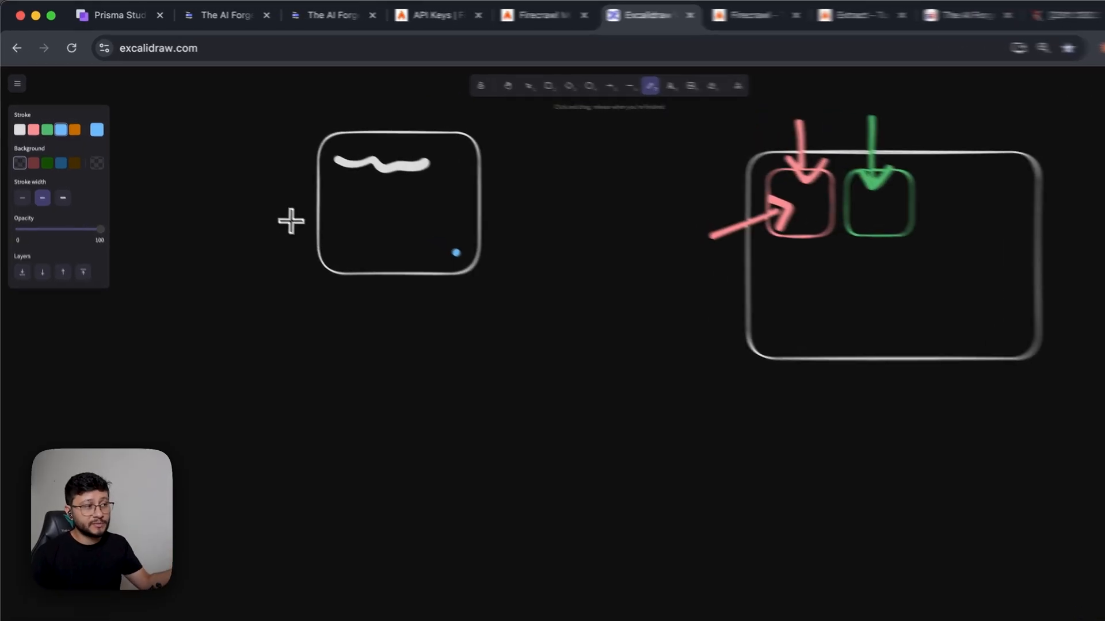
left_click(124, 15)
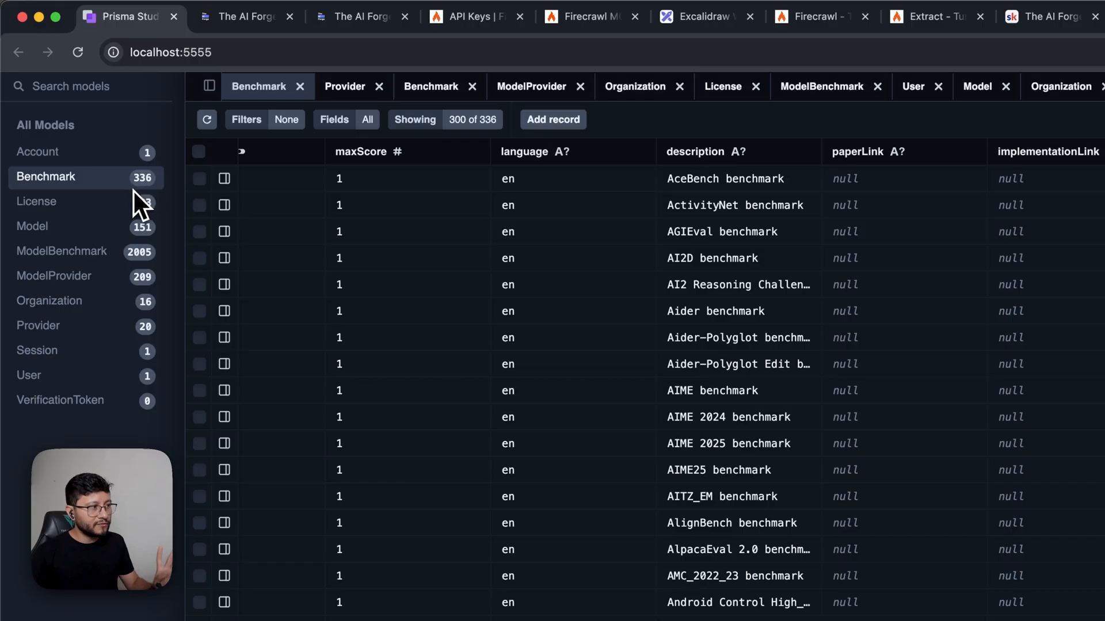
Draw a white arrow into the red box, then add the blue square inside the large frame.
left_click(630, 16)
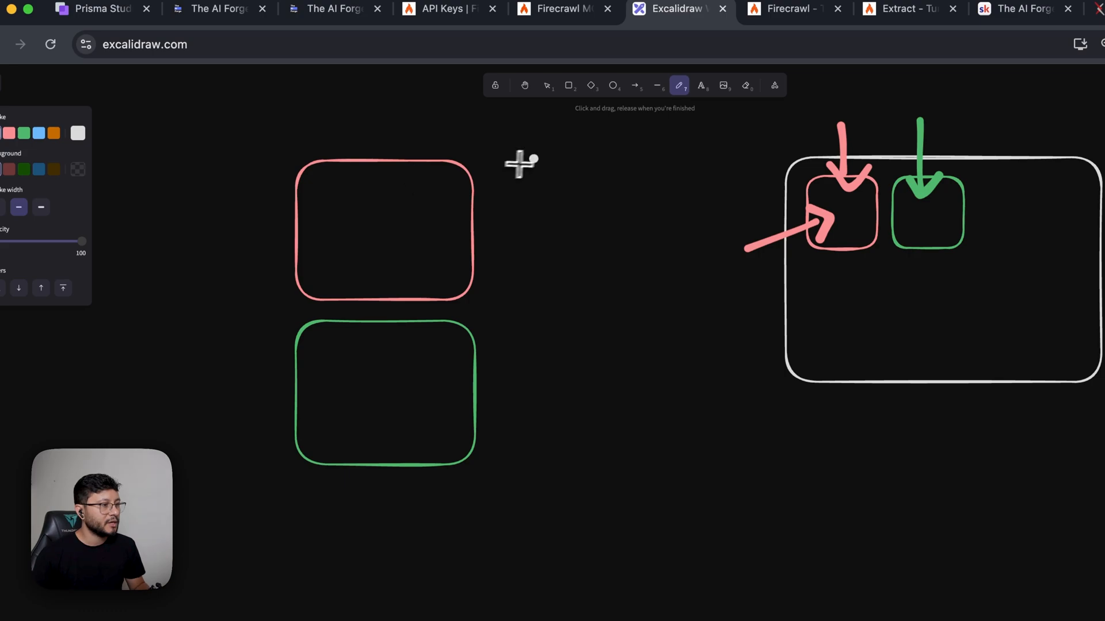
left_click_drag(532, 160, 458, 177)
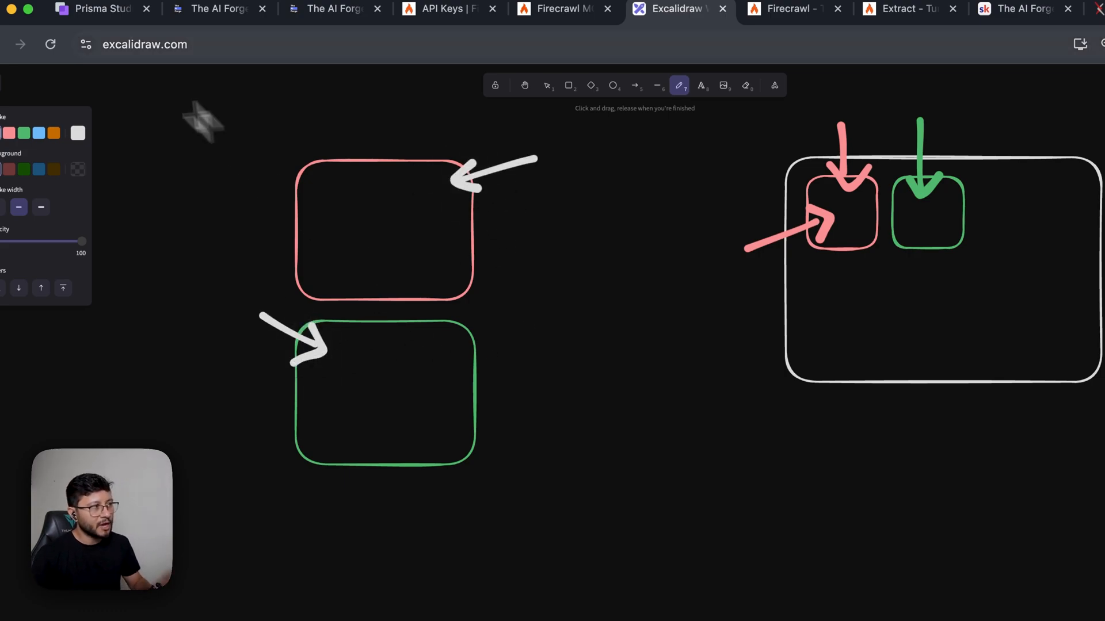
left_click(118, 8)
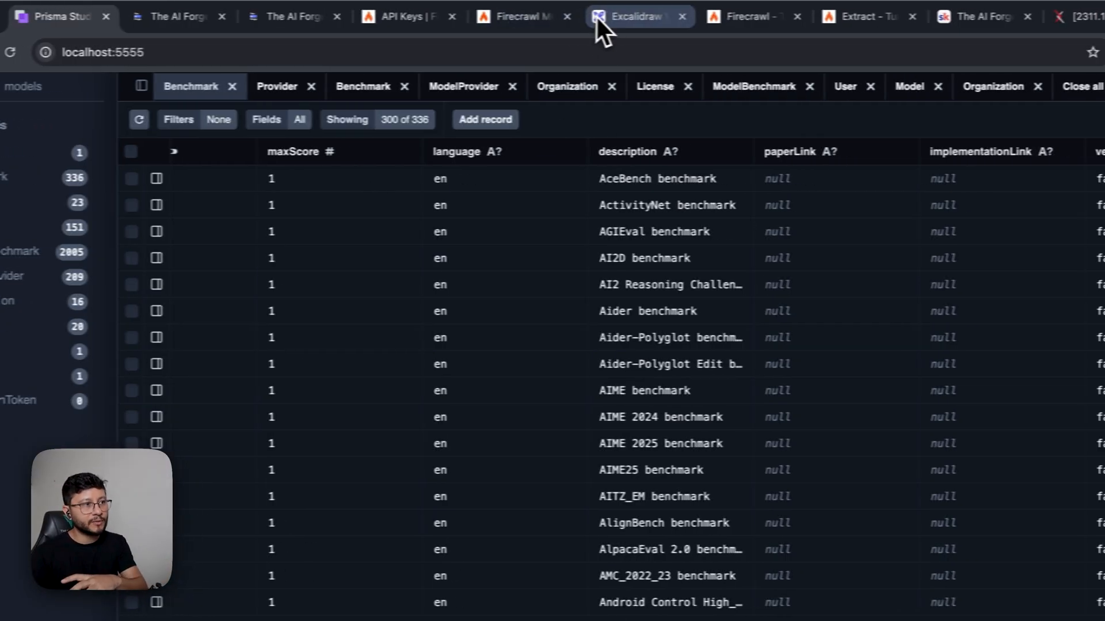
left_click(637, 15)
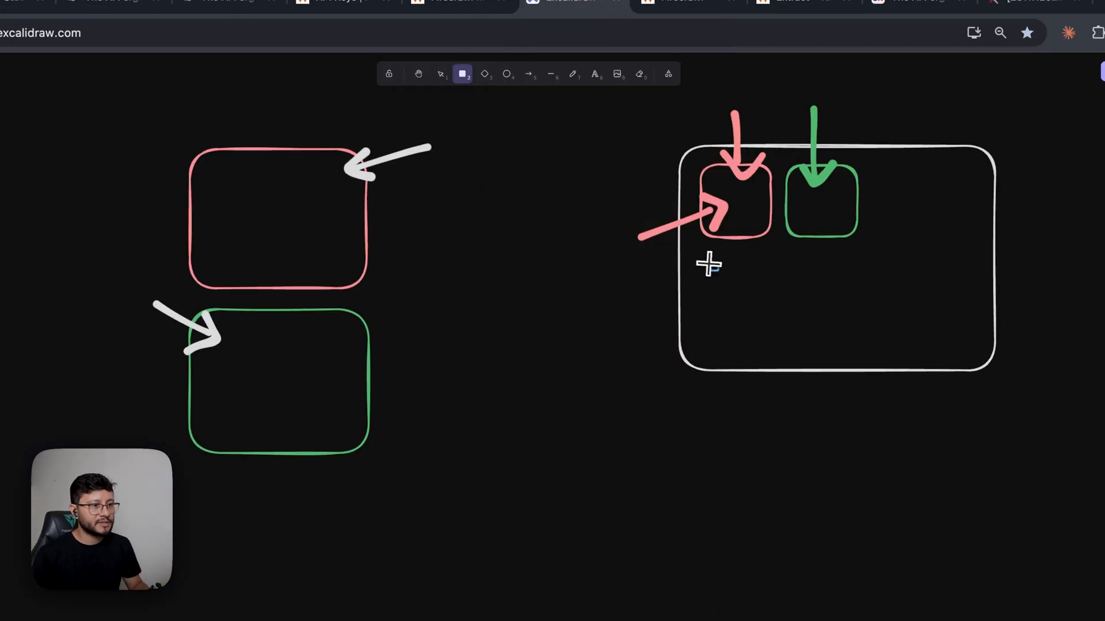
left_click_drag(697, 264, 767, 345)
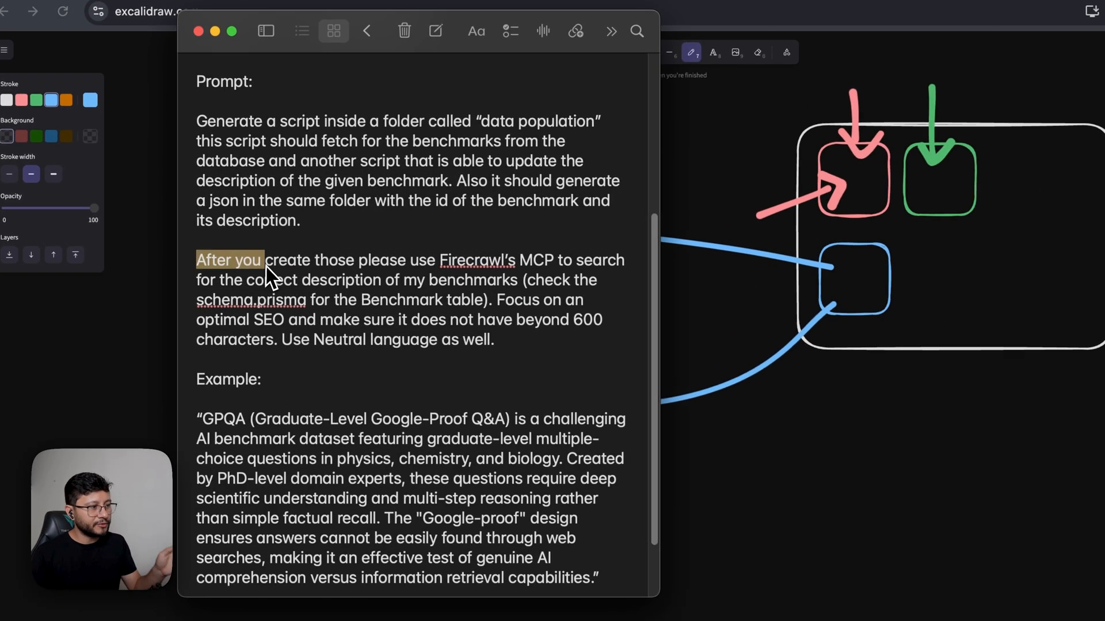
Highlight the Firecrawl instruction and the three-benchmark limit sentence in the Notes prompt.
left_click_drag(261, 259, 524, 280)
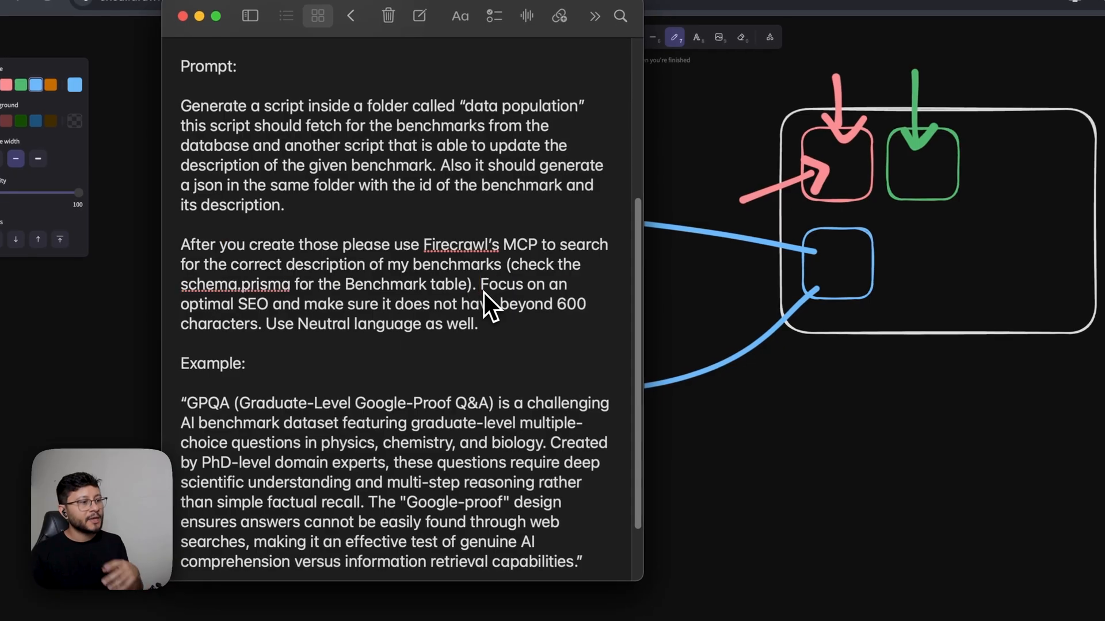
left_click_drag(482, 284, 271, 304)
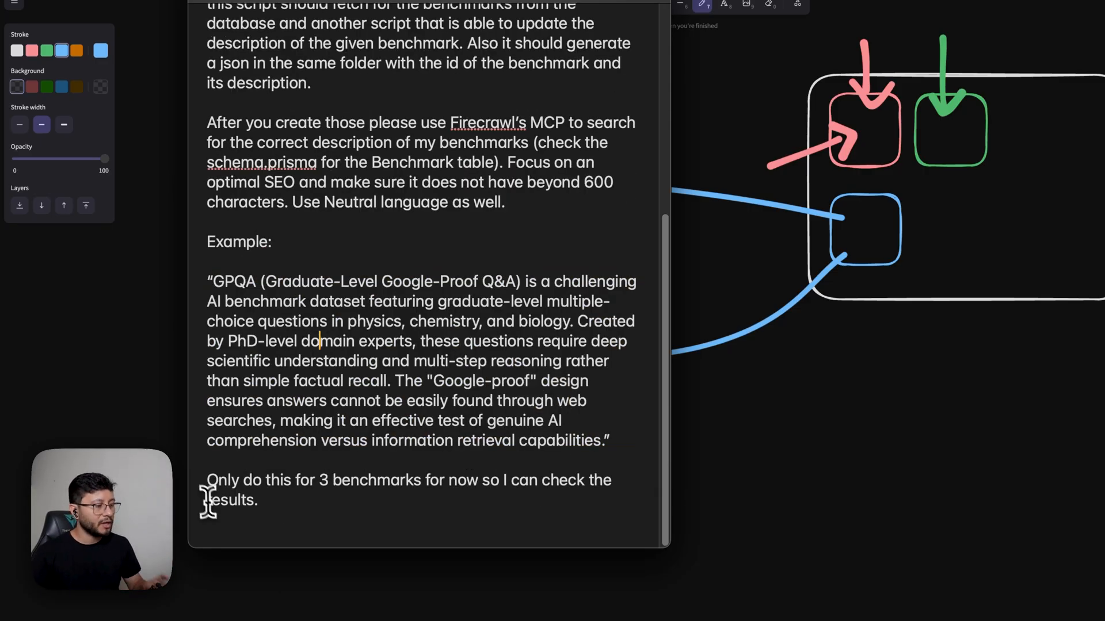
left_click_drag(208, 480, 329, 480)
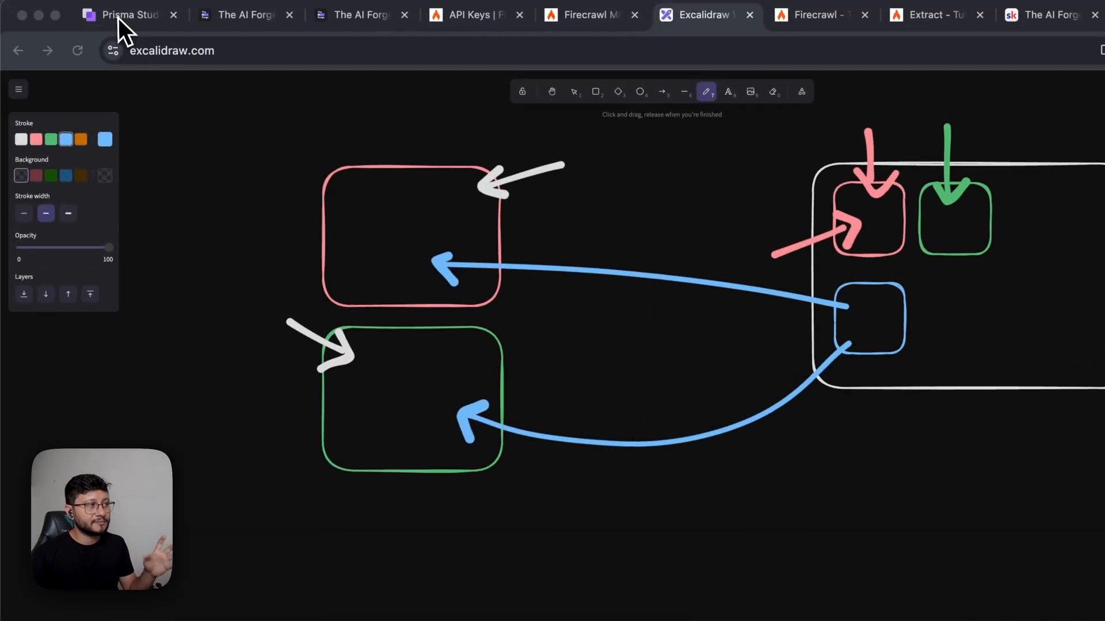
Run claude --dangerously-skip-permissions in the Cursor terminal.
left_click(123, 15)
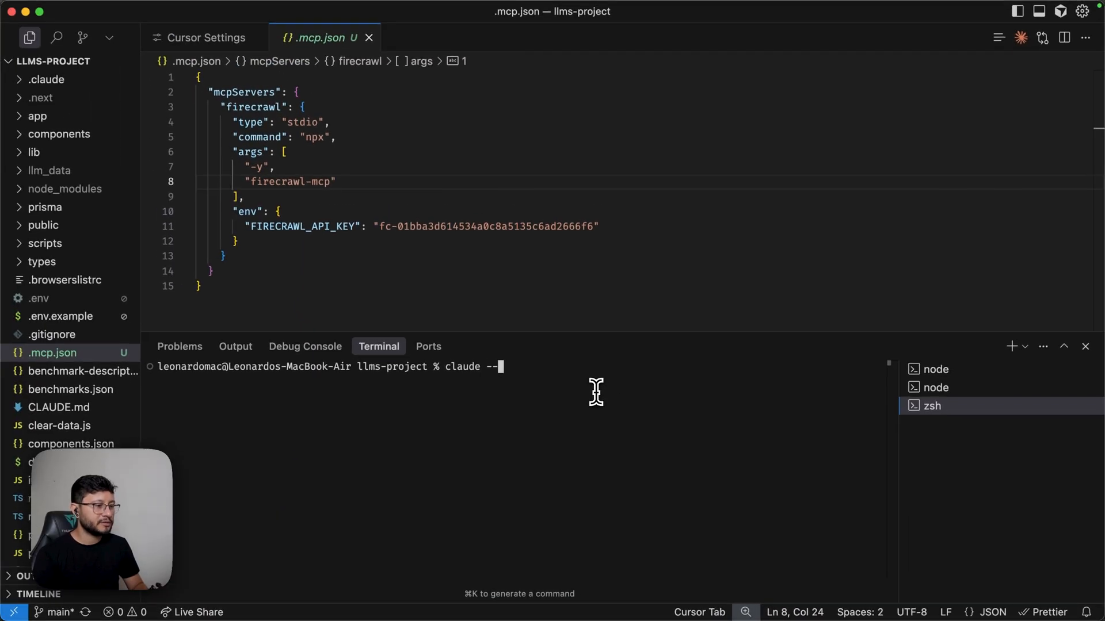
type("dangerously-s")
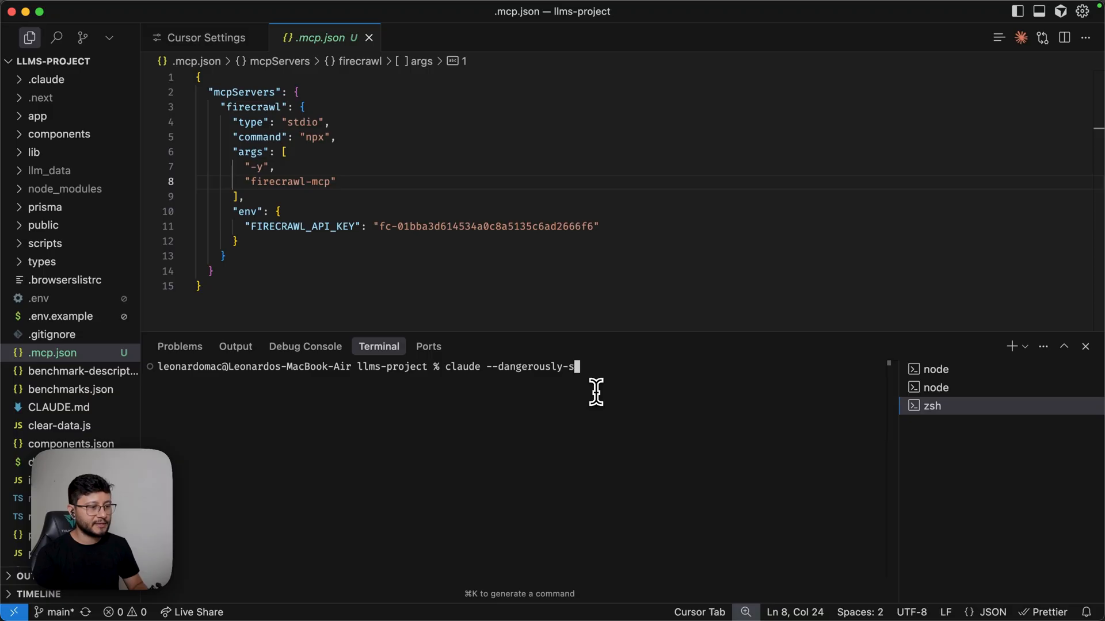
type("kip-permissions")
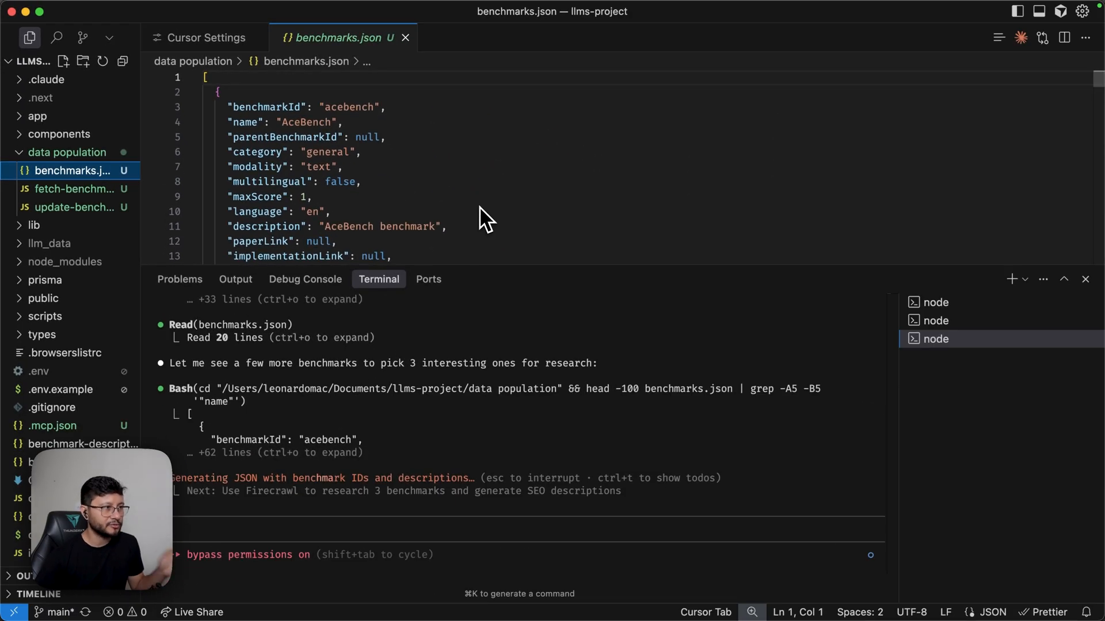
mouse_move(74, 207)
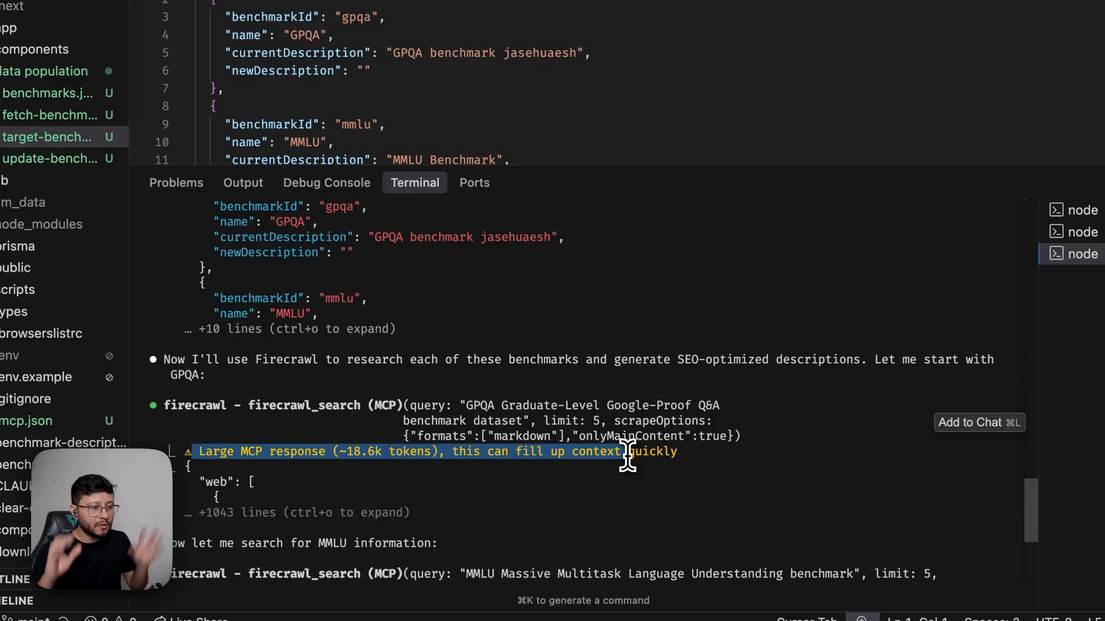
Start a text label above the web page box in the diagram.
left_click(583, 14)
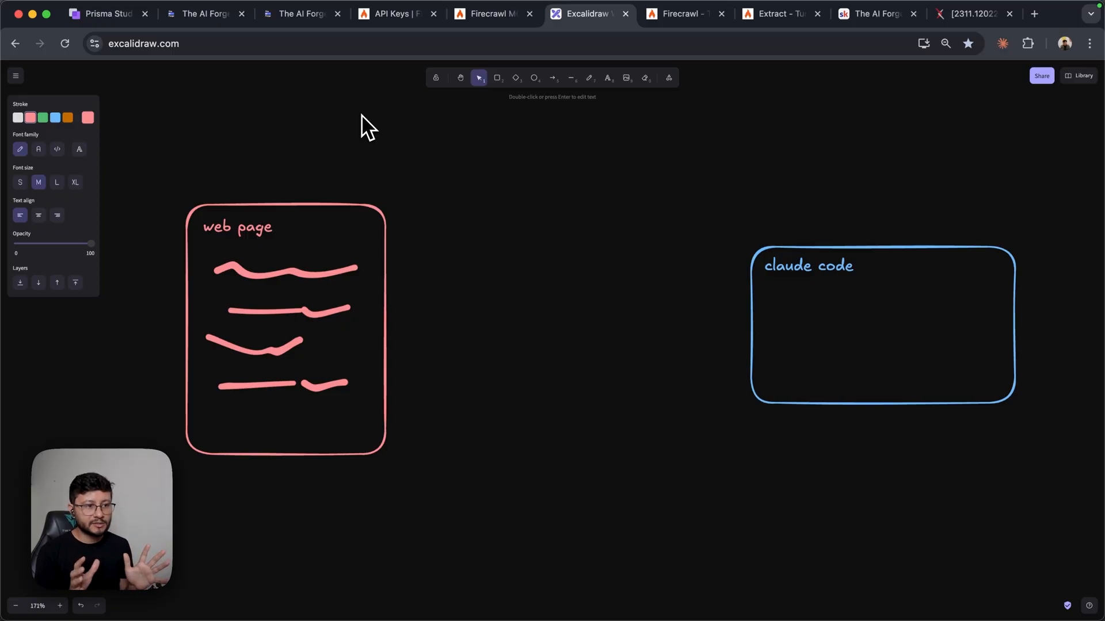
Label 'mmlu', circle it, scribble content lines beside it and link the circled web page to claude code.
type("mmlu")
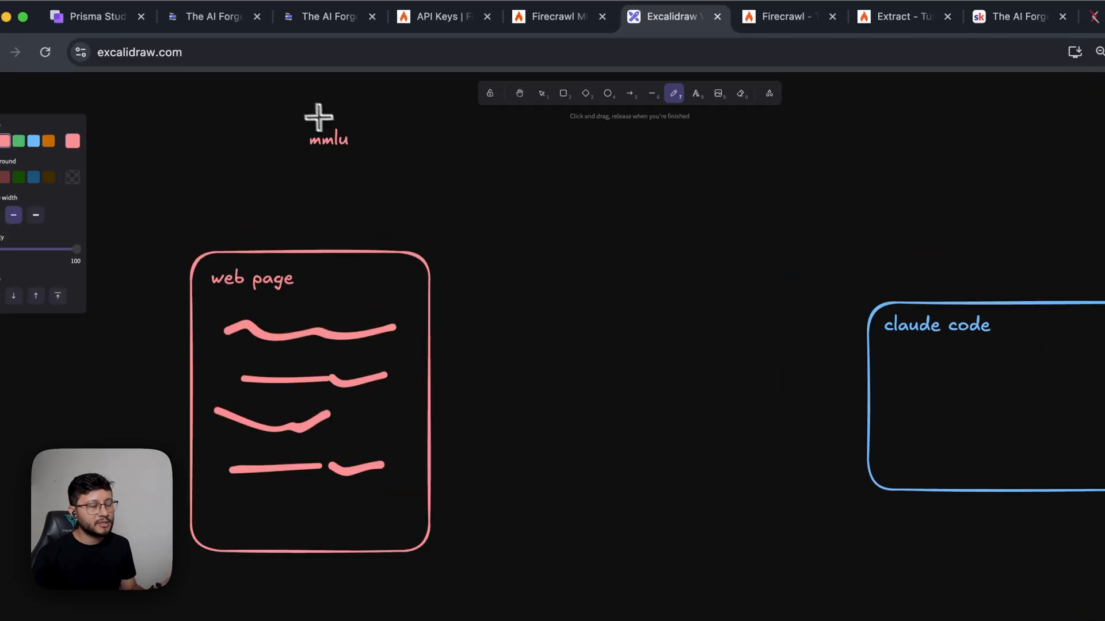
left_click_drag(289, 113, 366, 166)
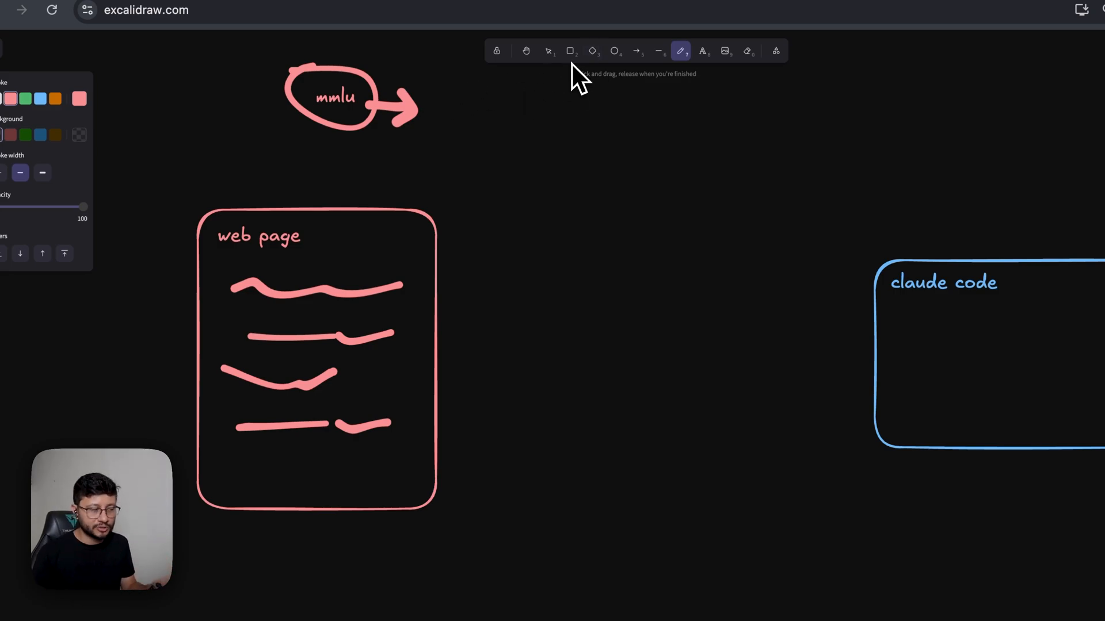
left_click_drag(441, 103, 560, 137)
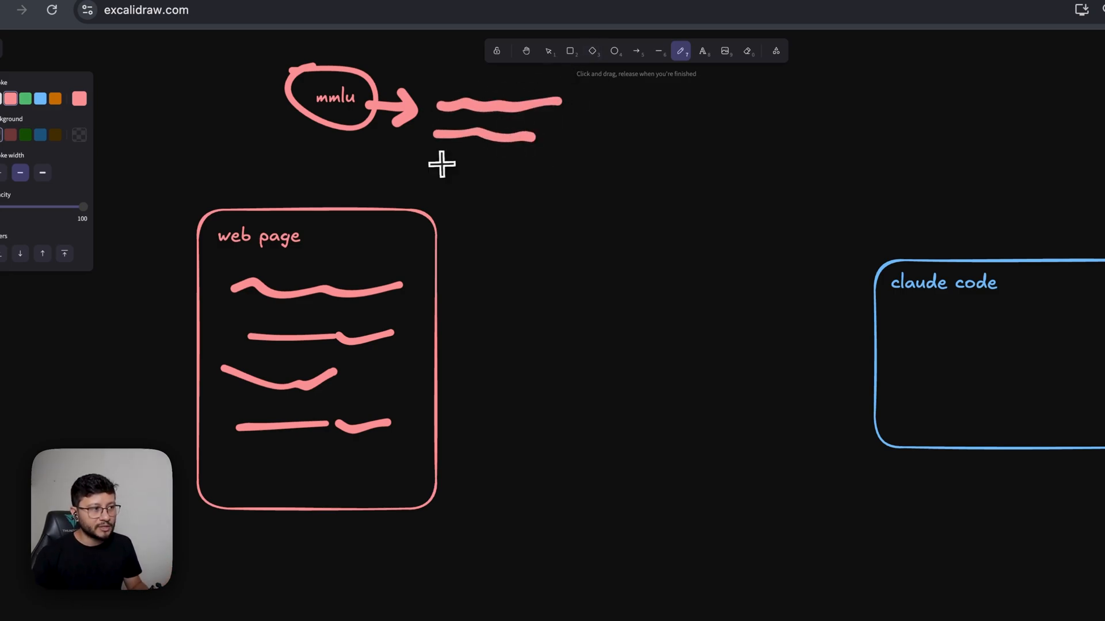
left_click_drag(445, 165, 571, 162)
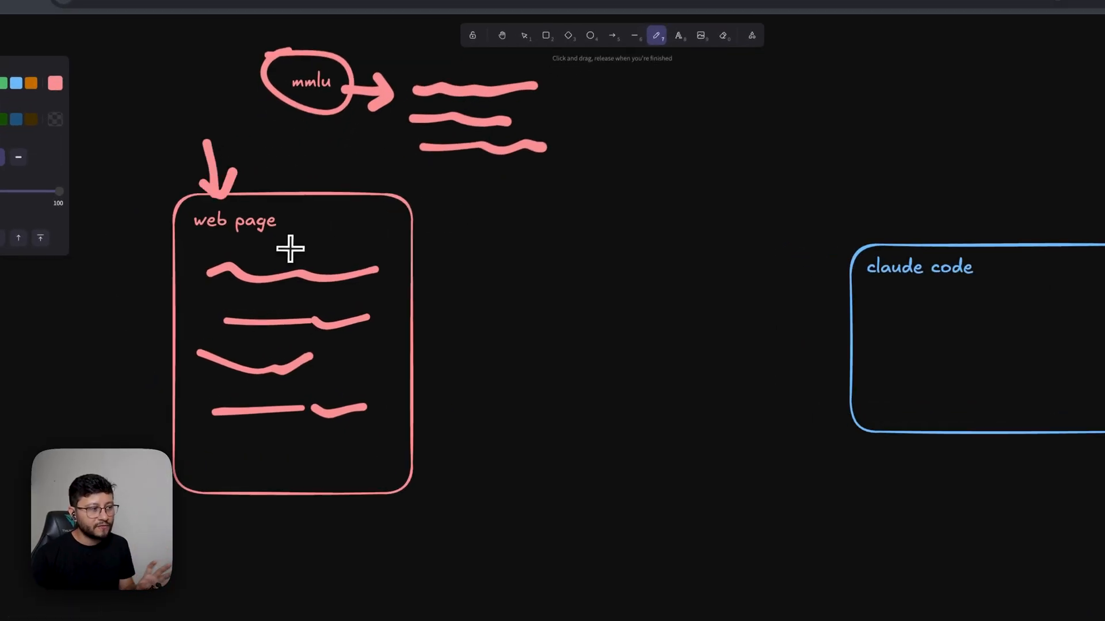
left_click_drag(289, 242, 391, 310)
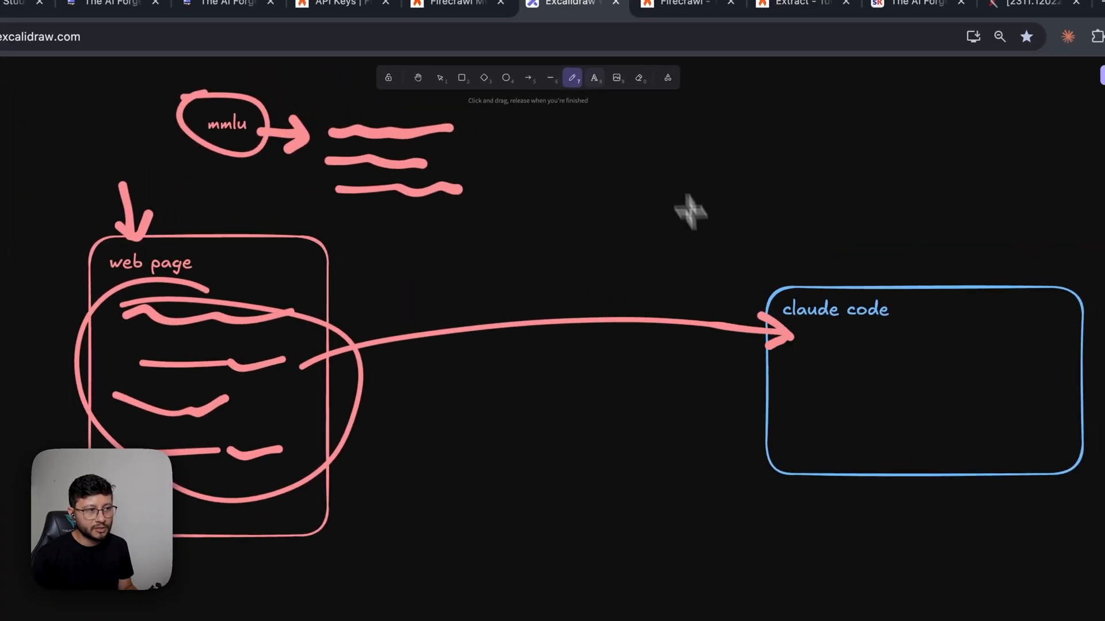
Write '[80000 lines of text]' inside the claude code box and position it.
left_click(594, 77)
type("[")
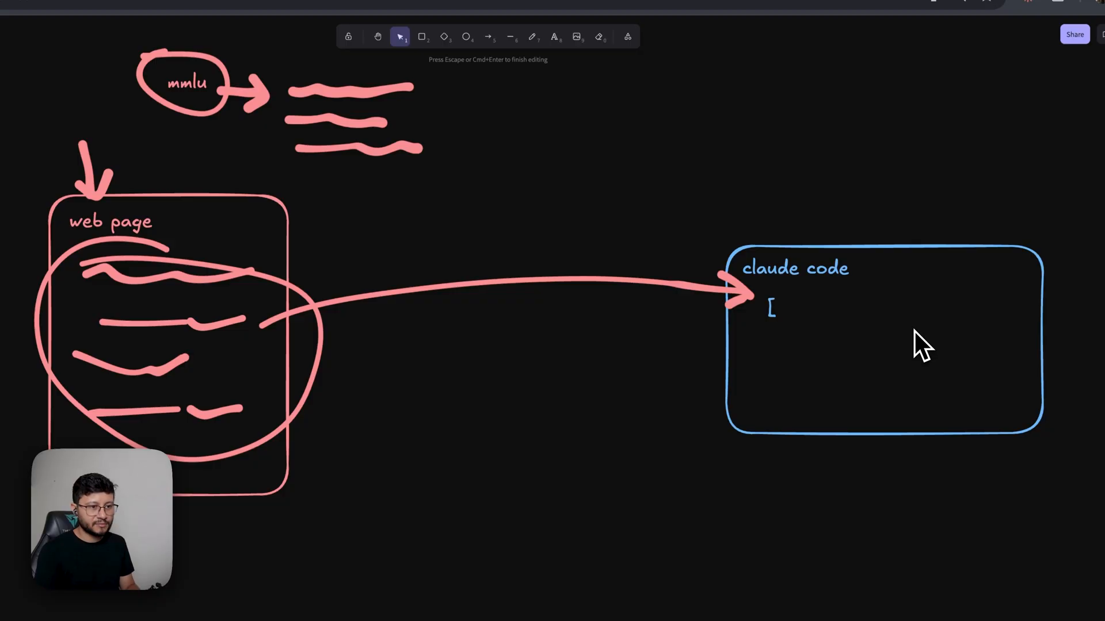
type("80000")
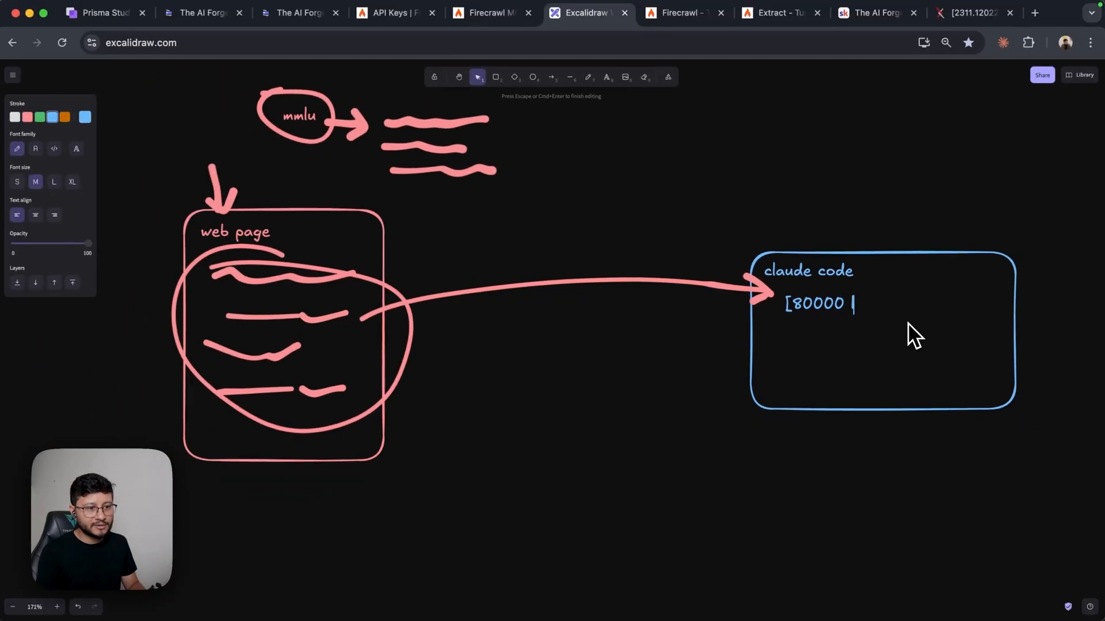
type("lines of text]")
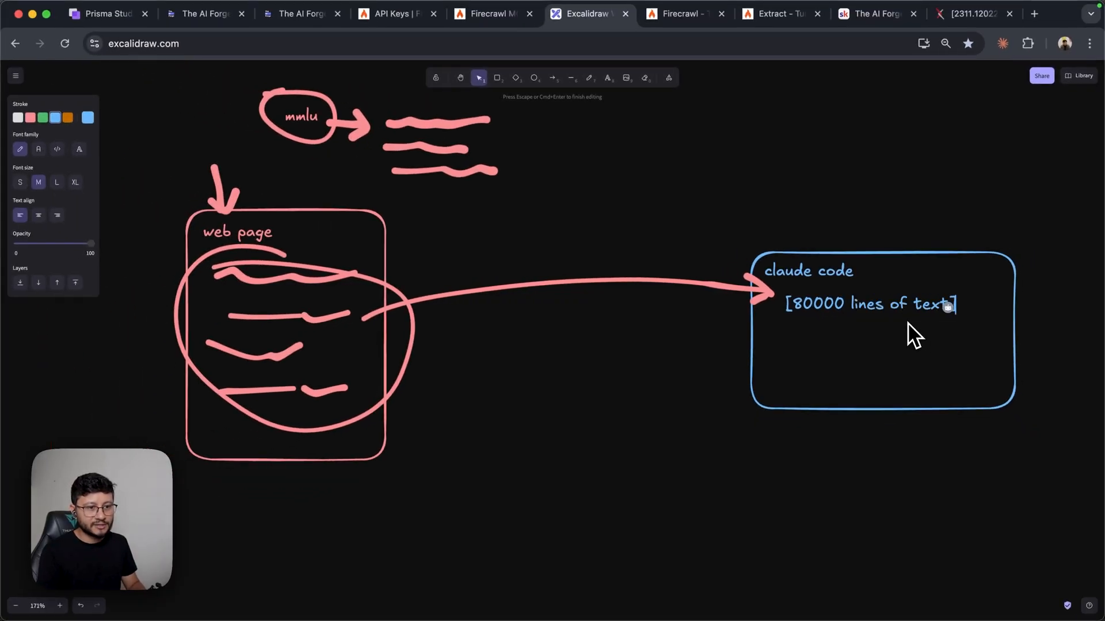
left_click_drag(673, 242, 1011, 448)
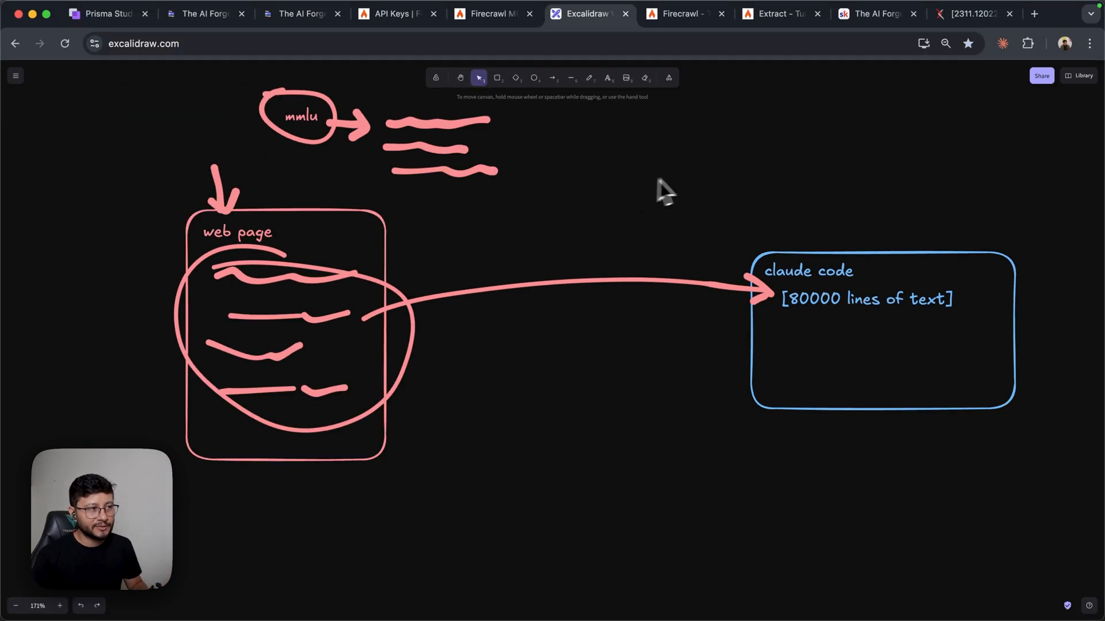
Scroll the Firecrawl MCP docs to the Extract Tool section, then return to the diagram.
left_click(478, 14)
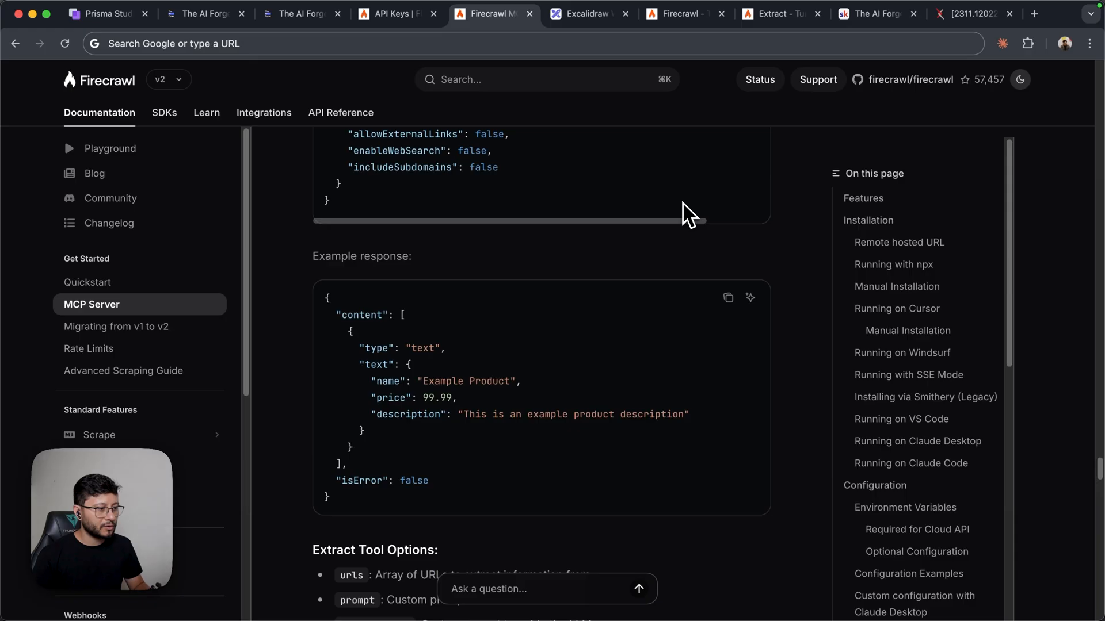
scroll("down", 3)
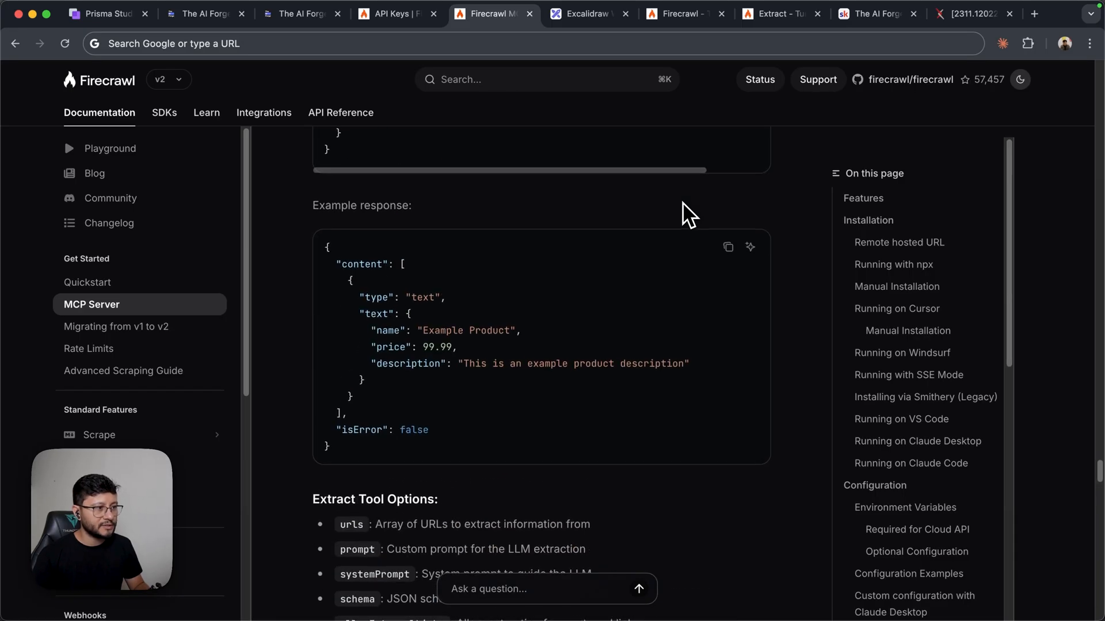
scroll("down", 3)
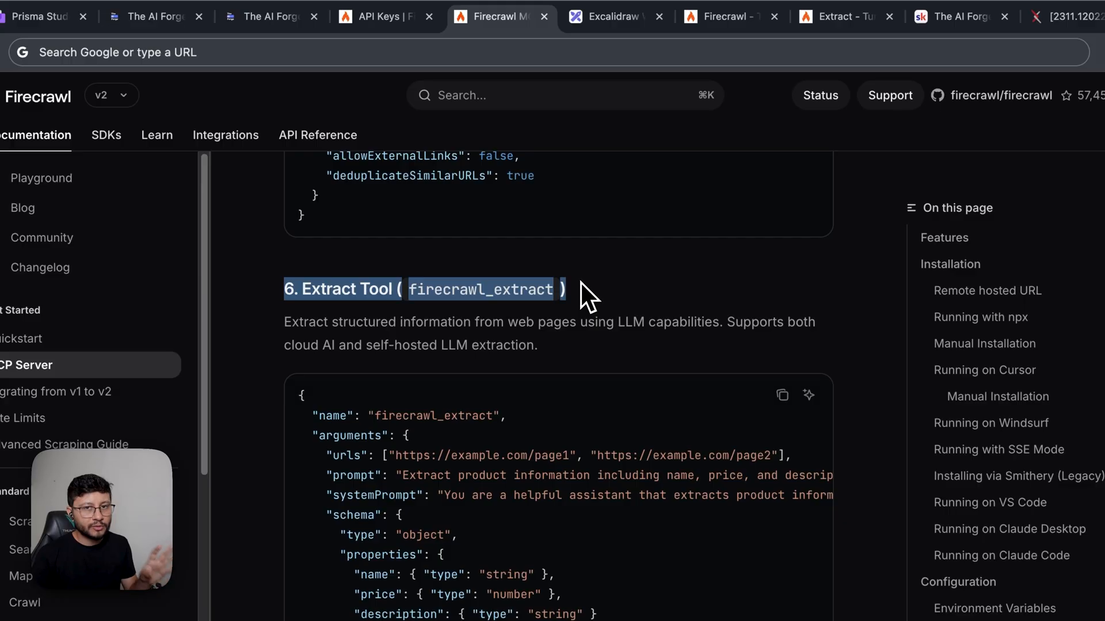
left_click(613, 17)
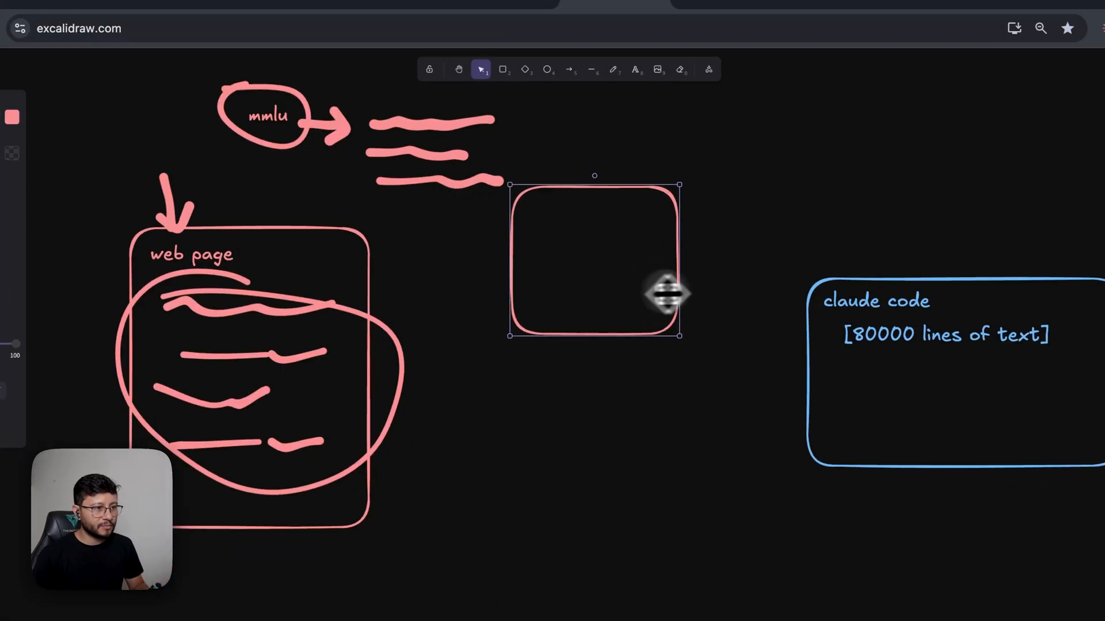
Resize the new box beside the web page and switch to freehand drawing.
left_click(613, 69)
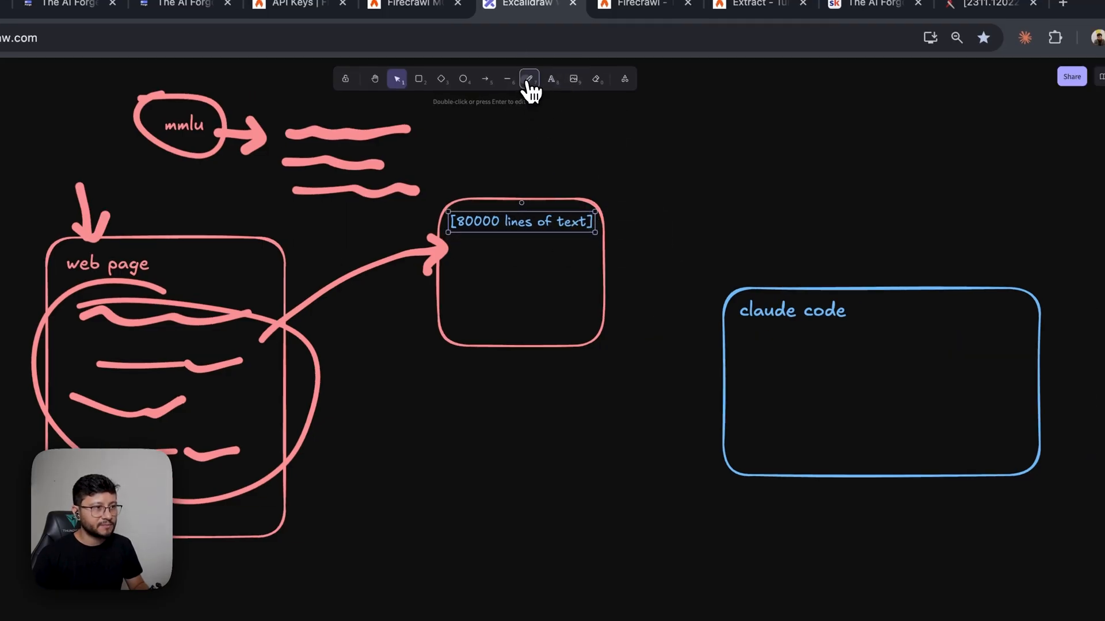
left_click(528, 78)
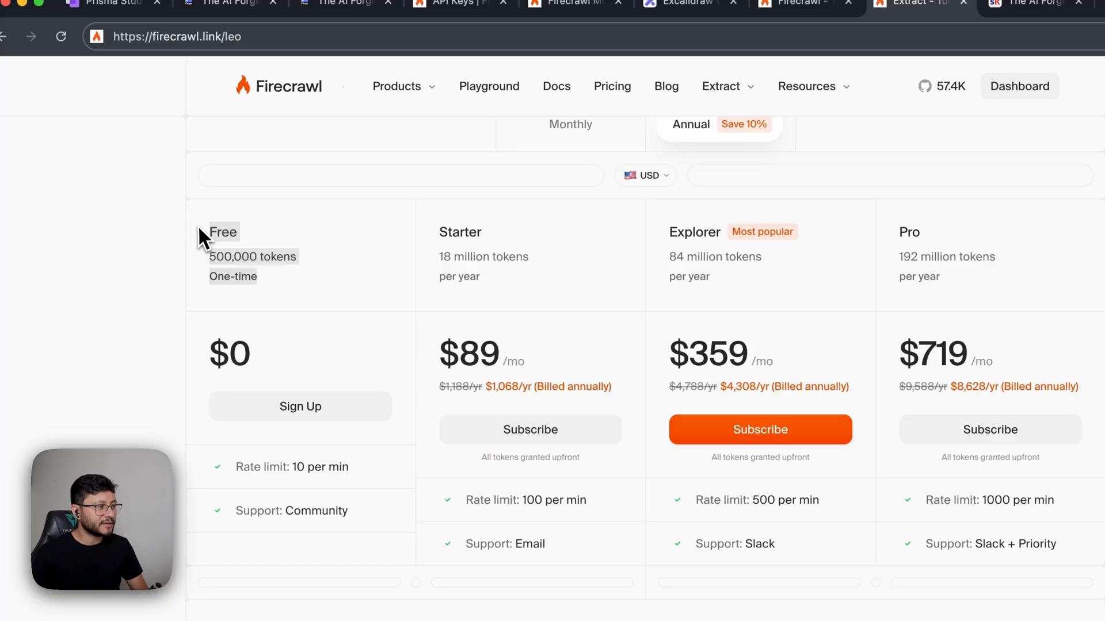
mouse_move(331, 295)
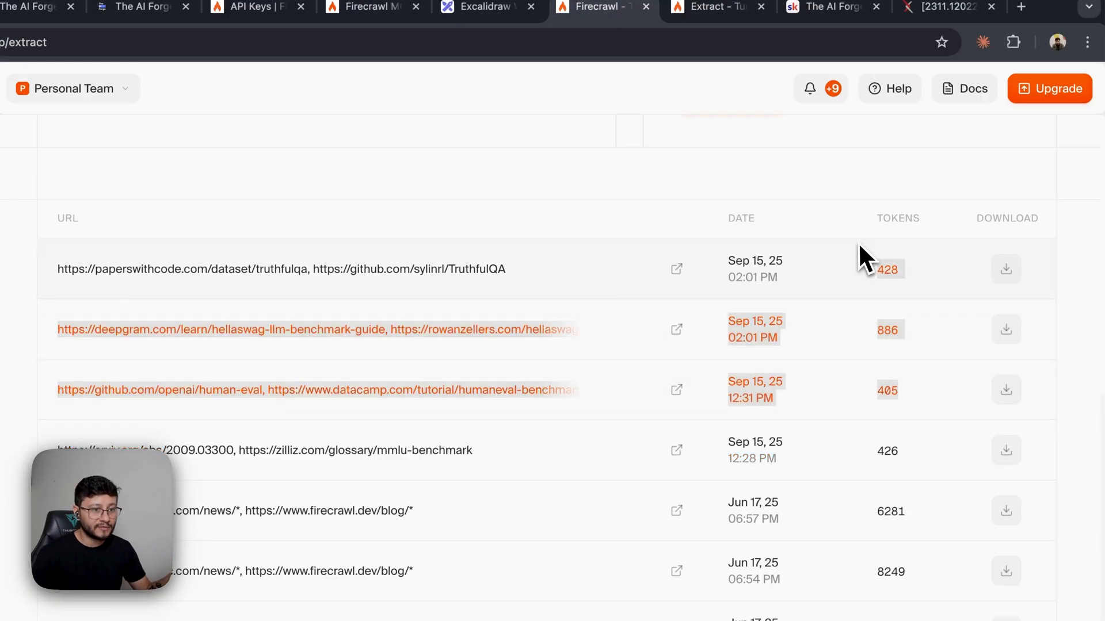
mouse_move(646, 236)
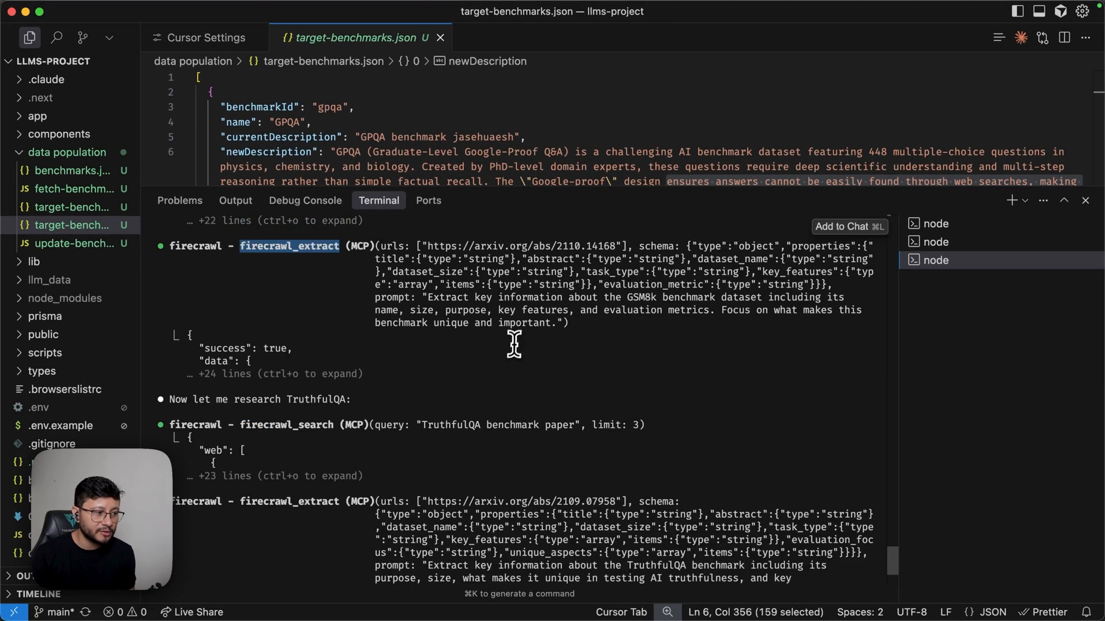
mouse_move(542, 337)
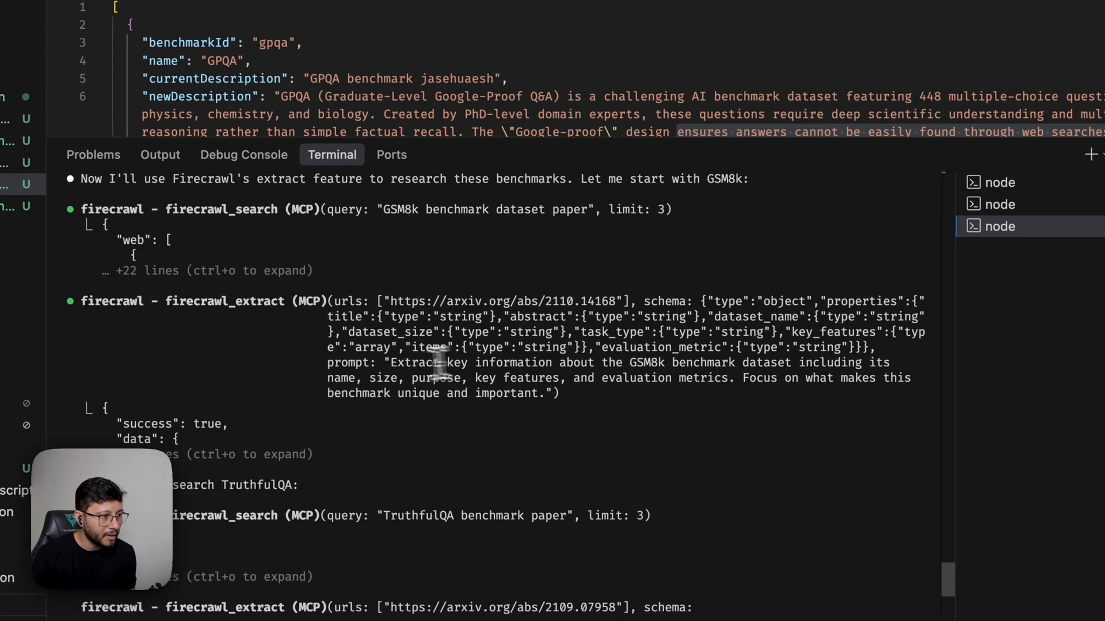
Highlight the GSM8k extraction prompt in Claude Code's firecrawl_extract call.
double_click(351, 363)
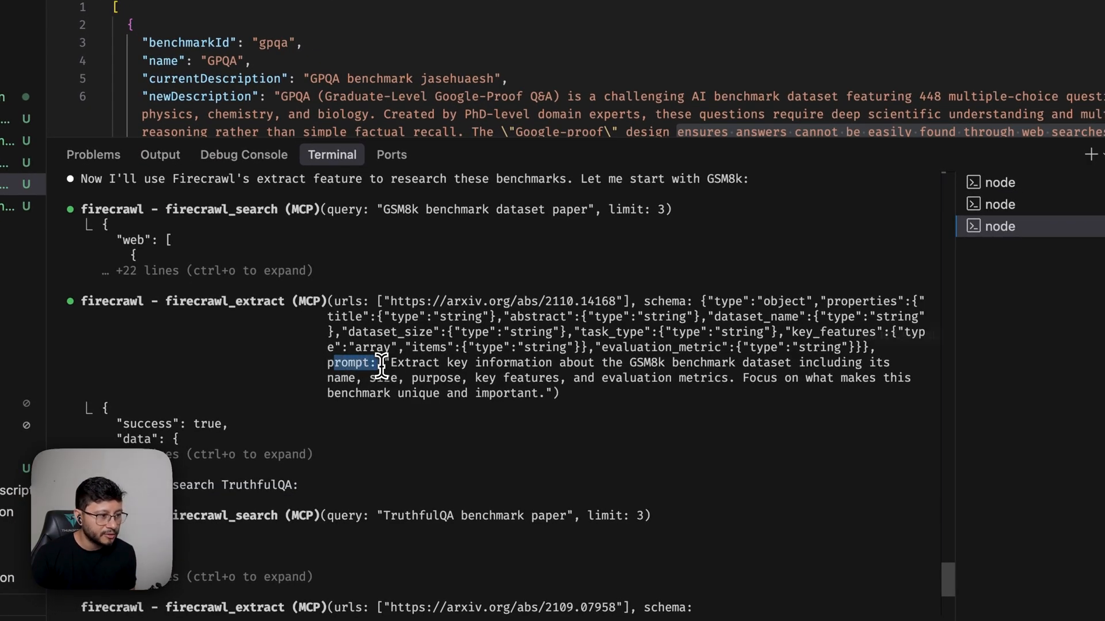
left_click_drag(391, 363, 595, 363)
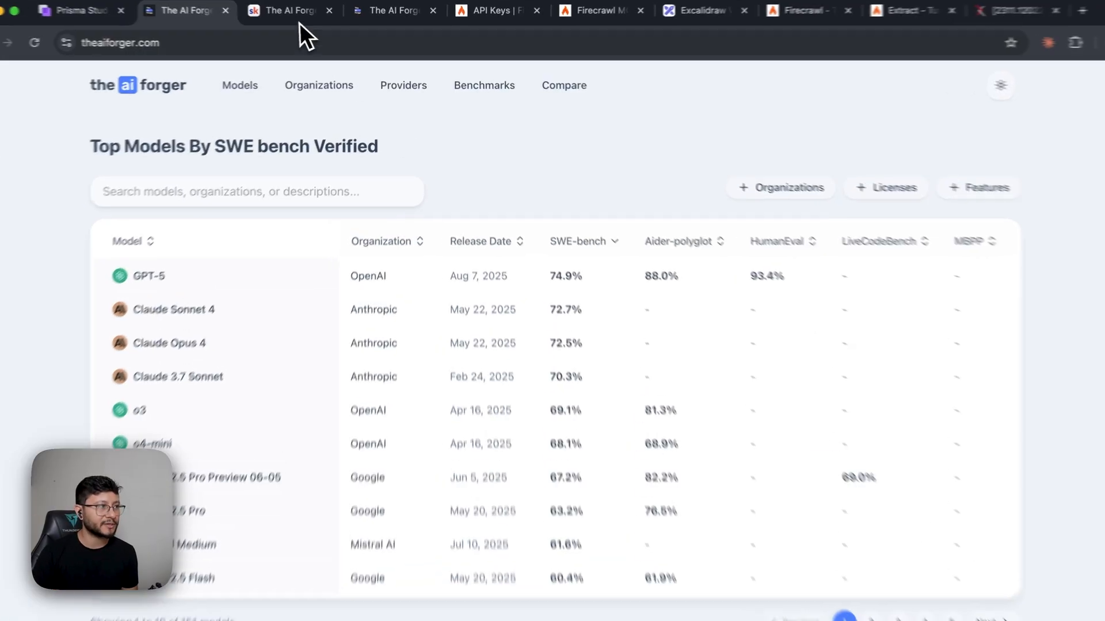
Open The AI Forge community page on Skool.
left_click(279, 10)
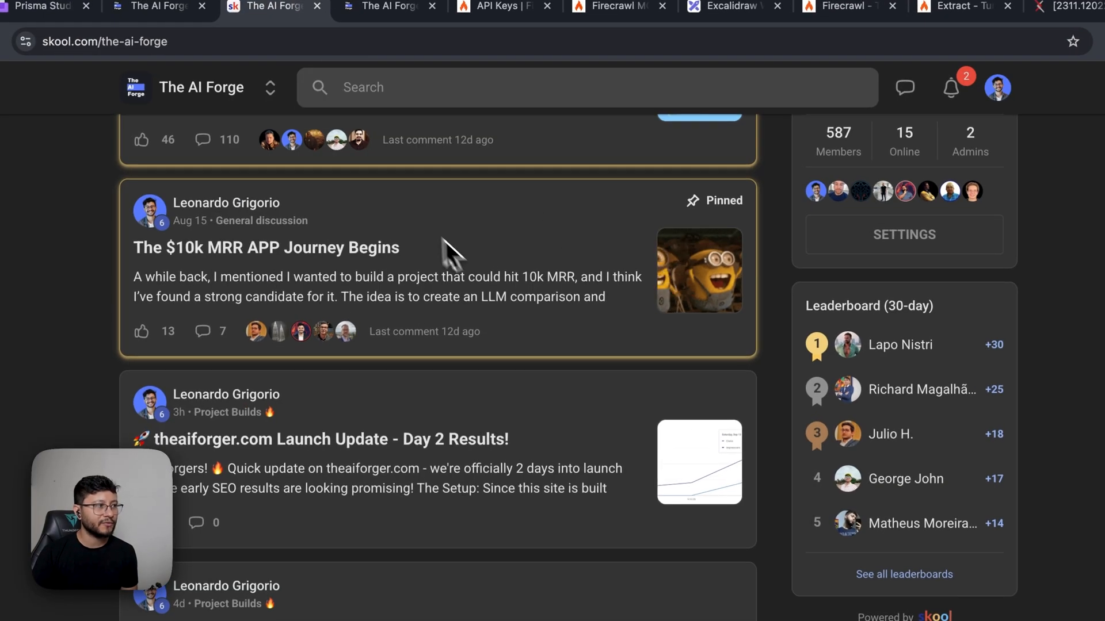